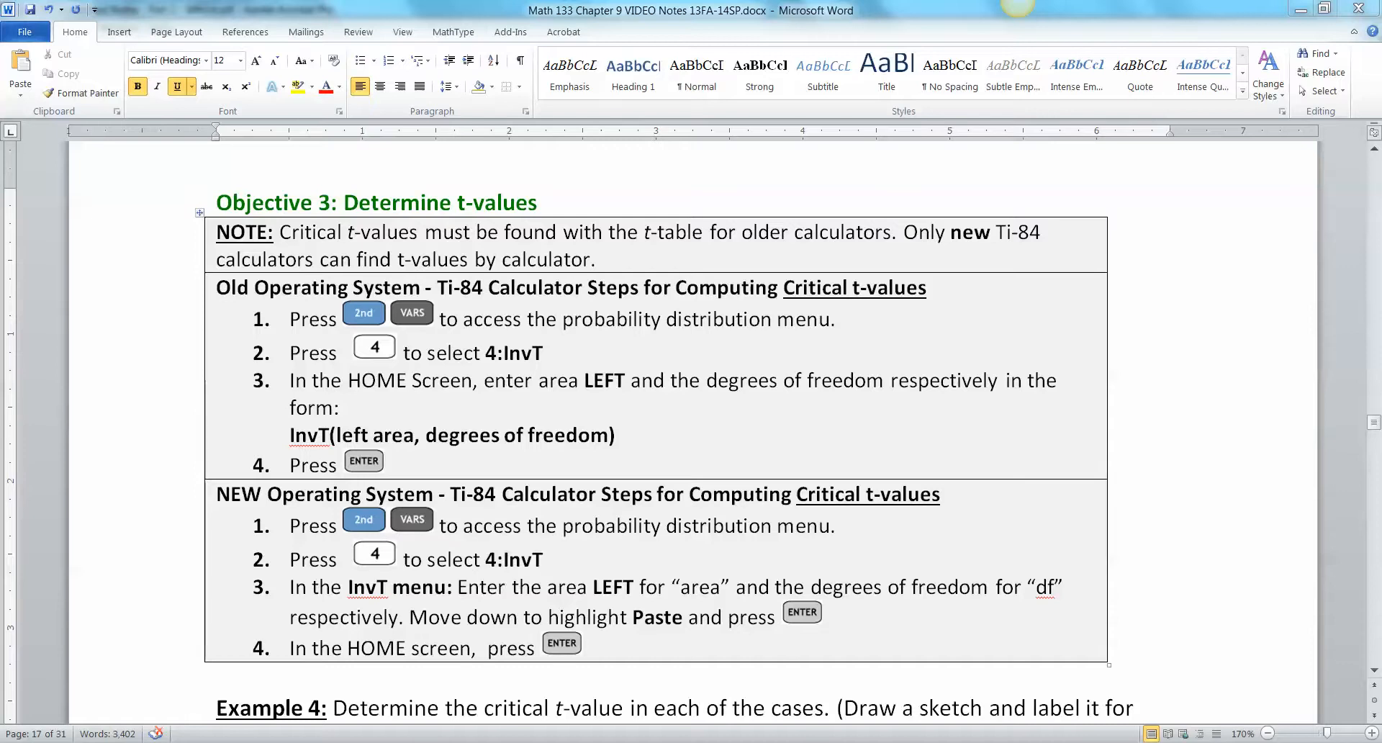
Type the bold expression InvT(0.98, 20) into part a's right table cell.
scroll(down, 3)
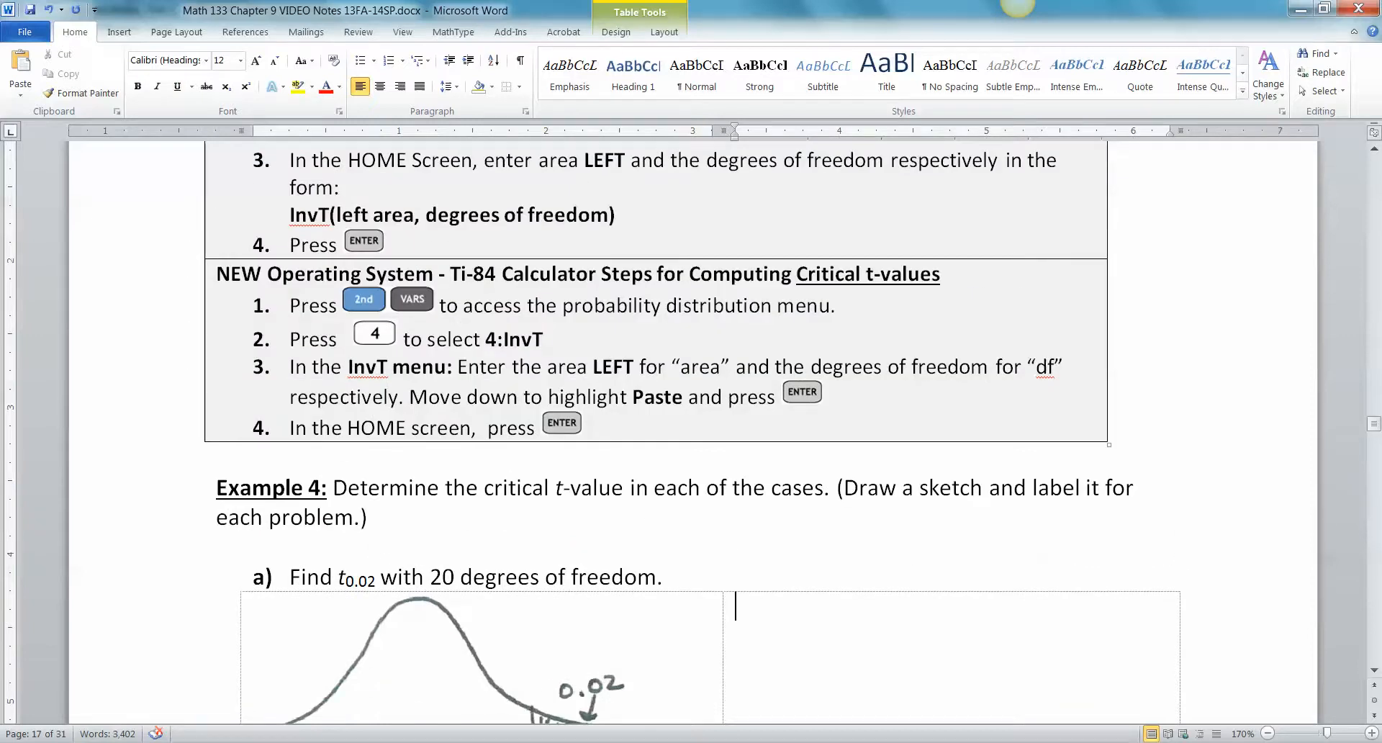
scroll(down, 3)
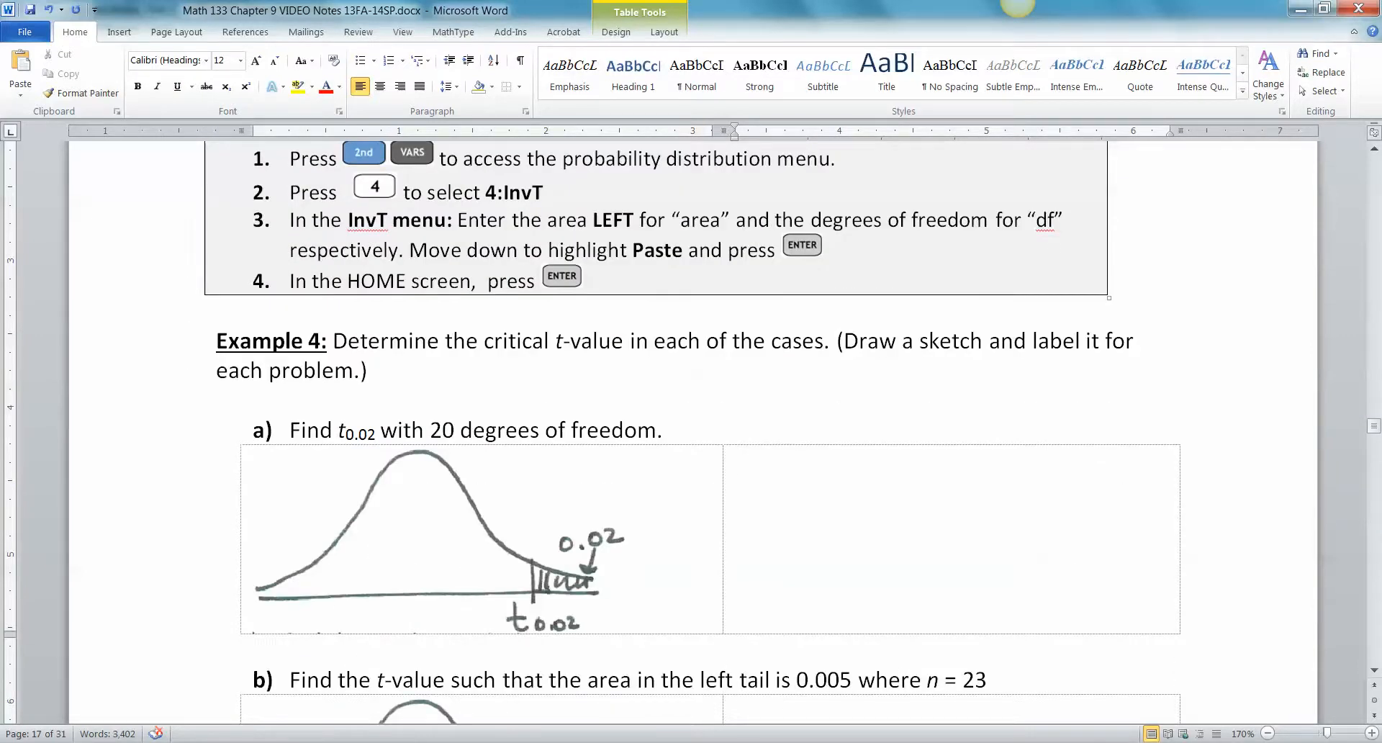
text(InvT()
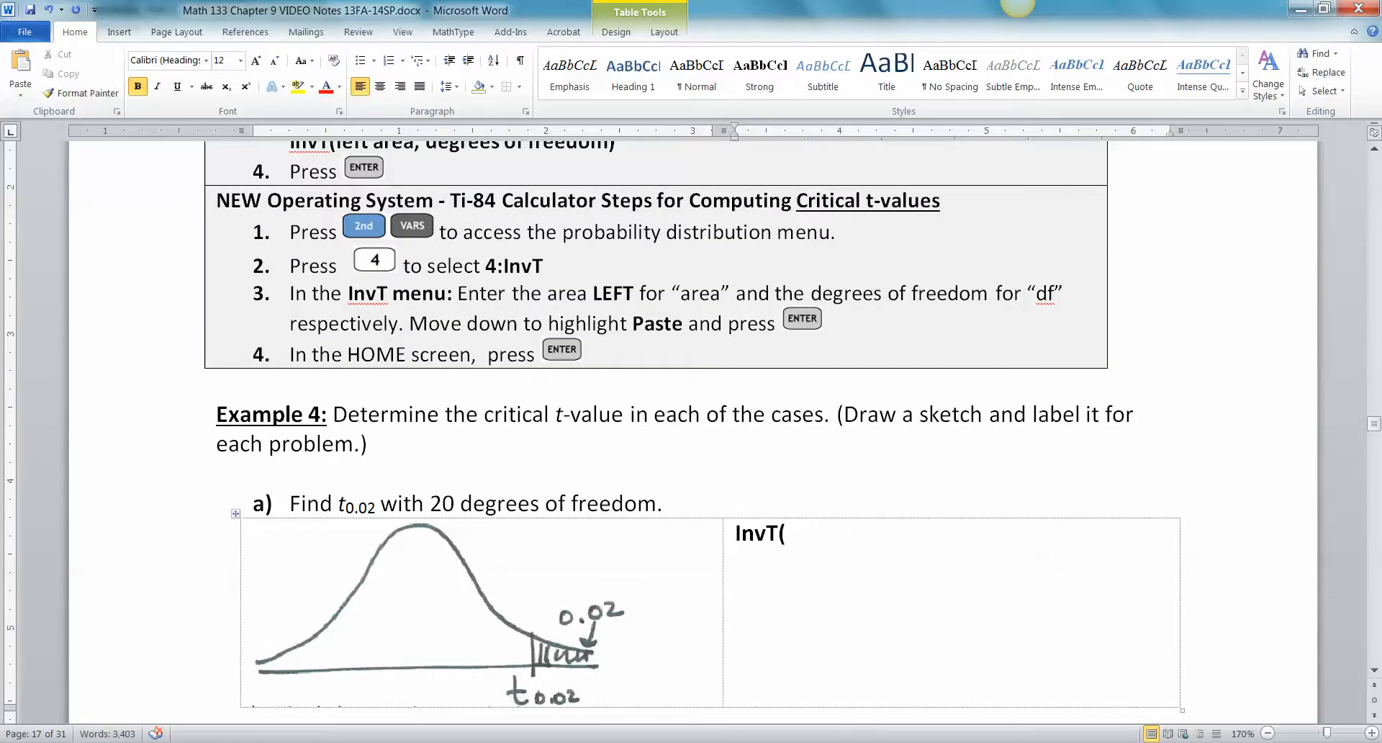
scroll(down, 3)
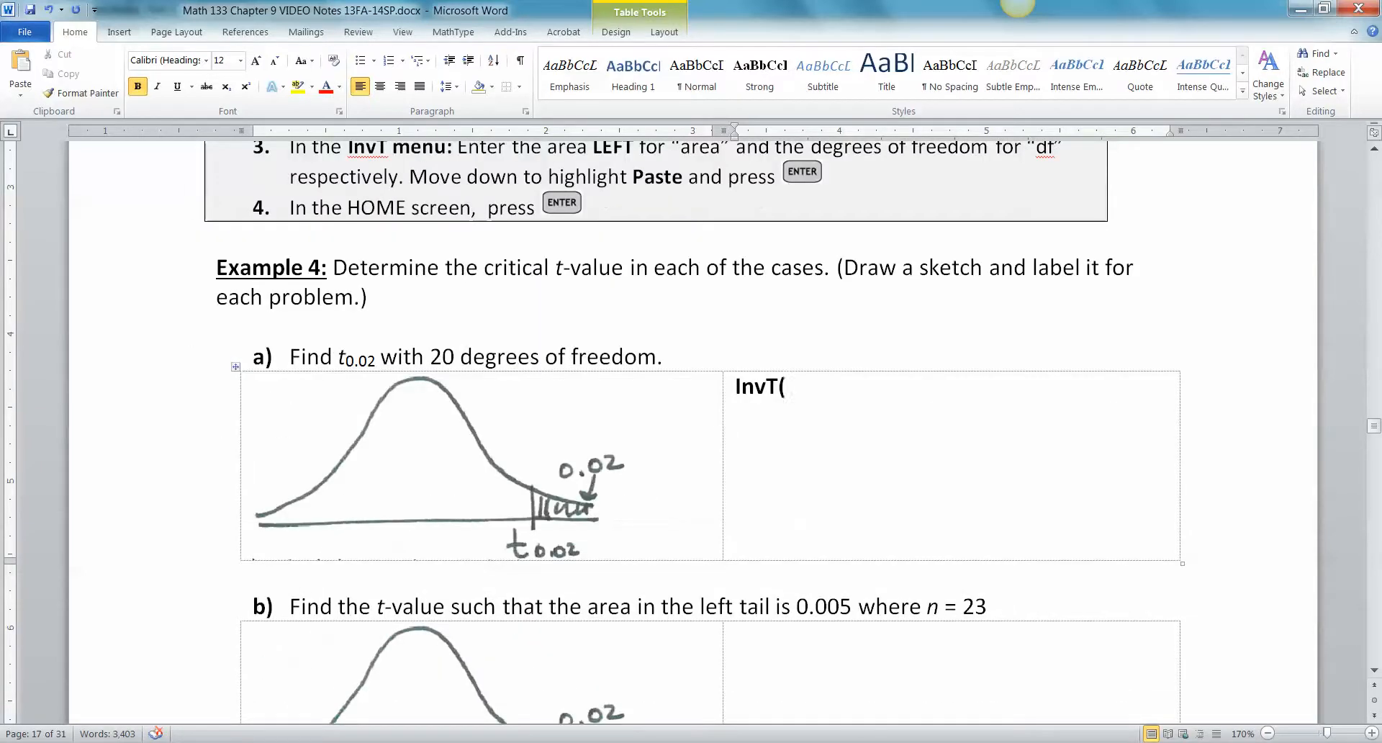
text(0.98)
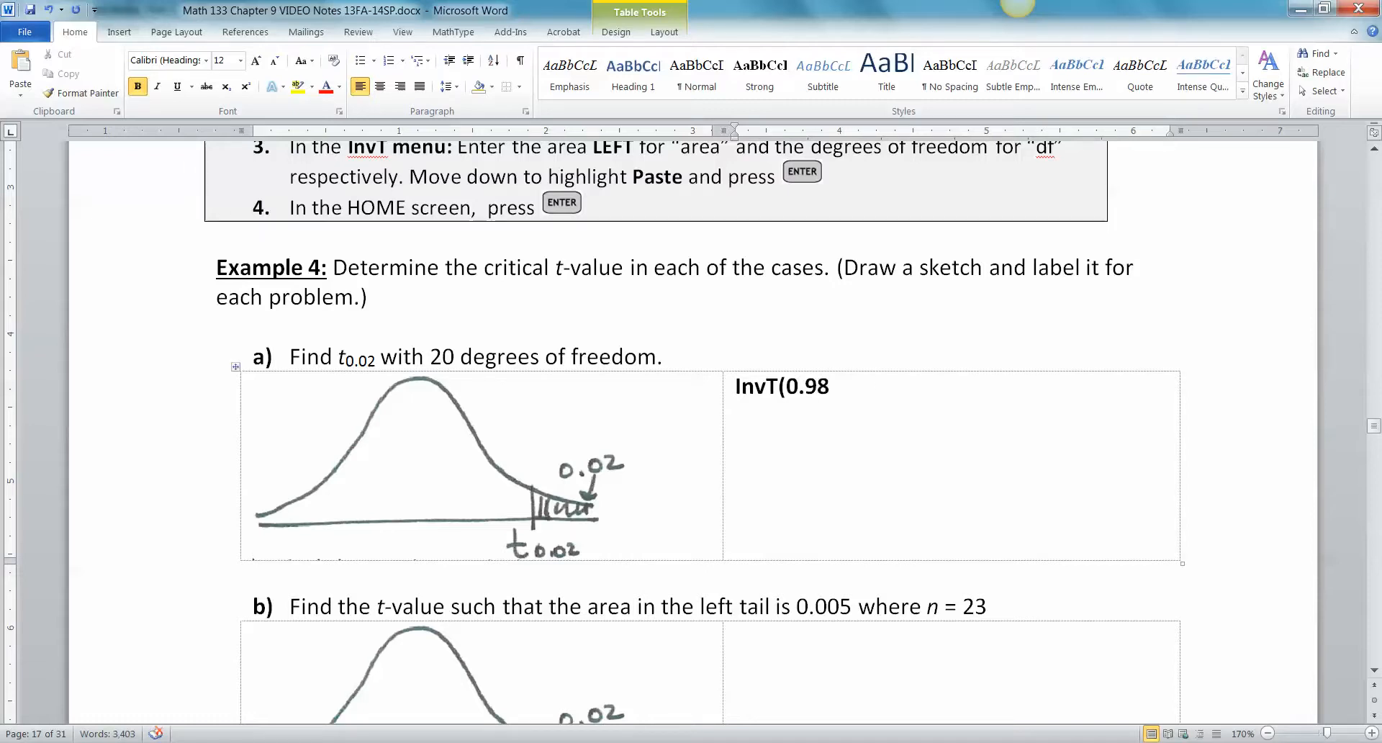
text(,)
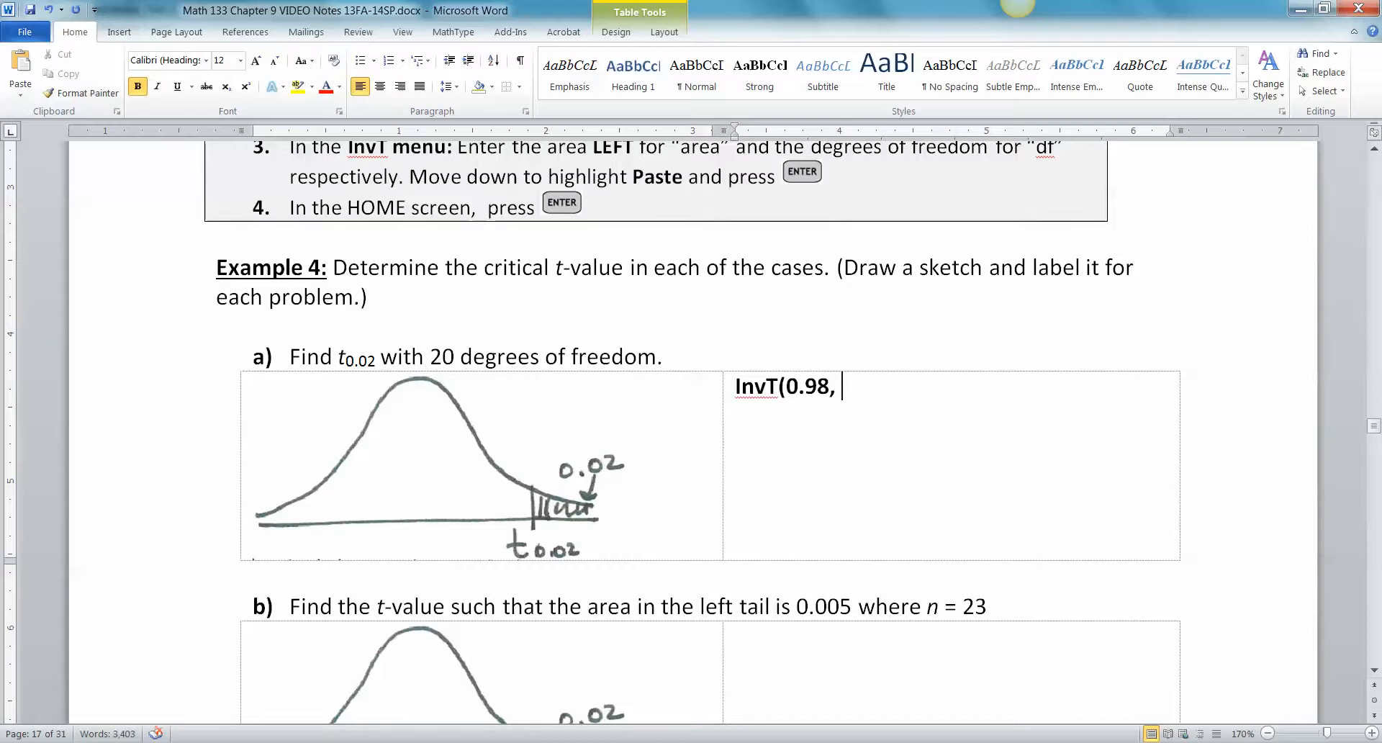
text(20))
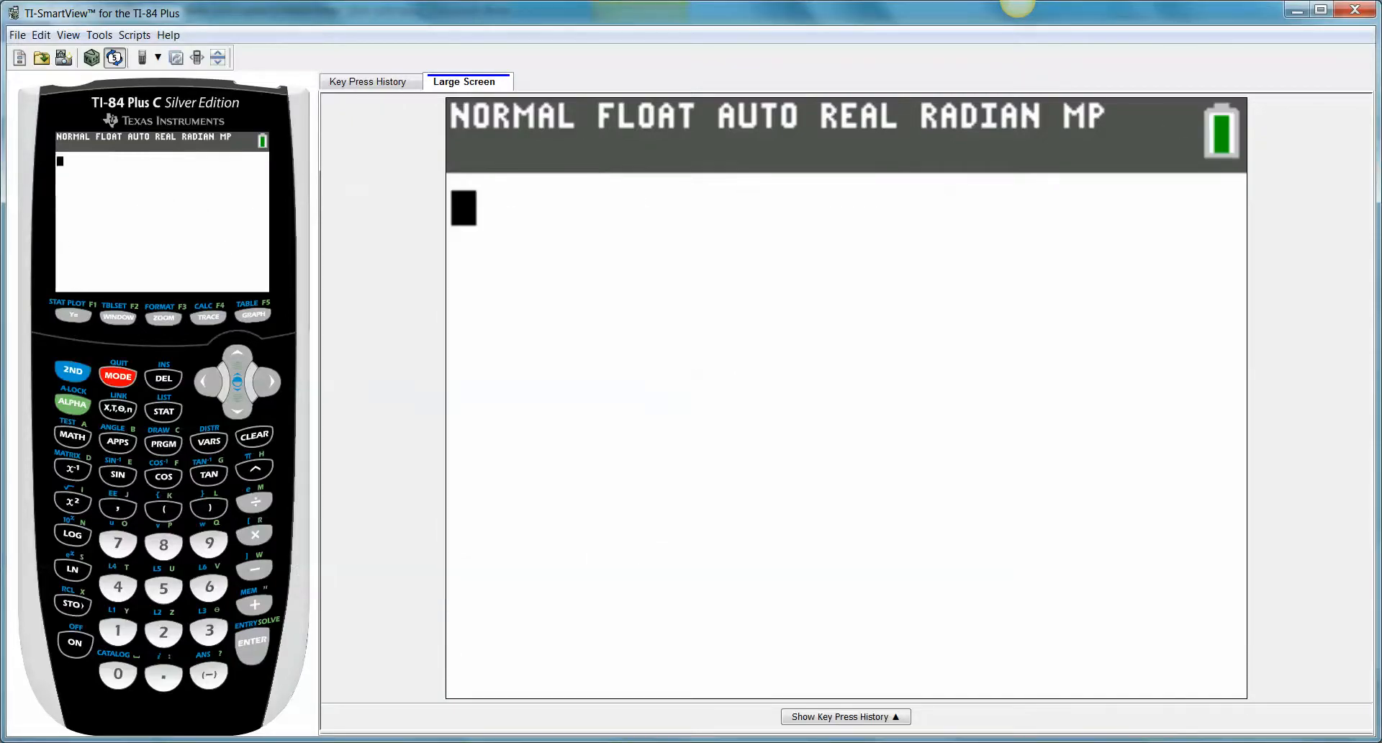
Select 4:invT( from the TI-84's DISTR menu in TI-SmartView.
click(209, 441)
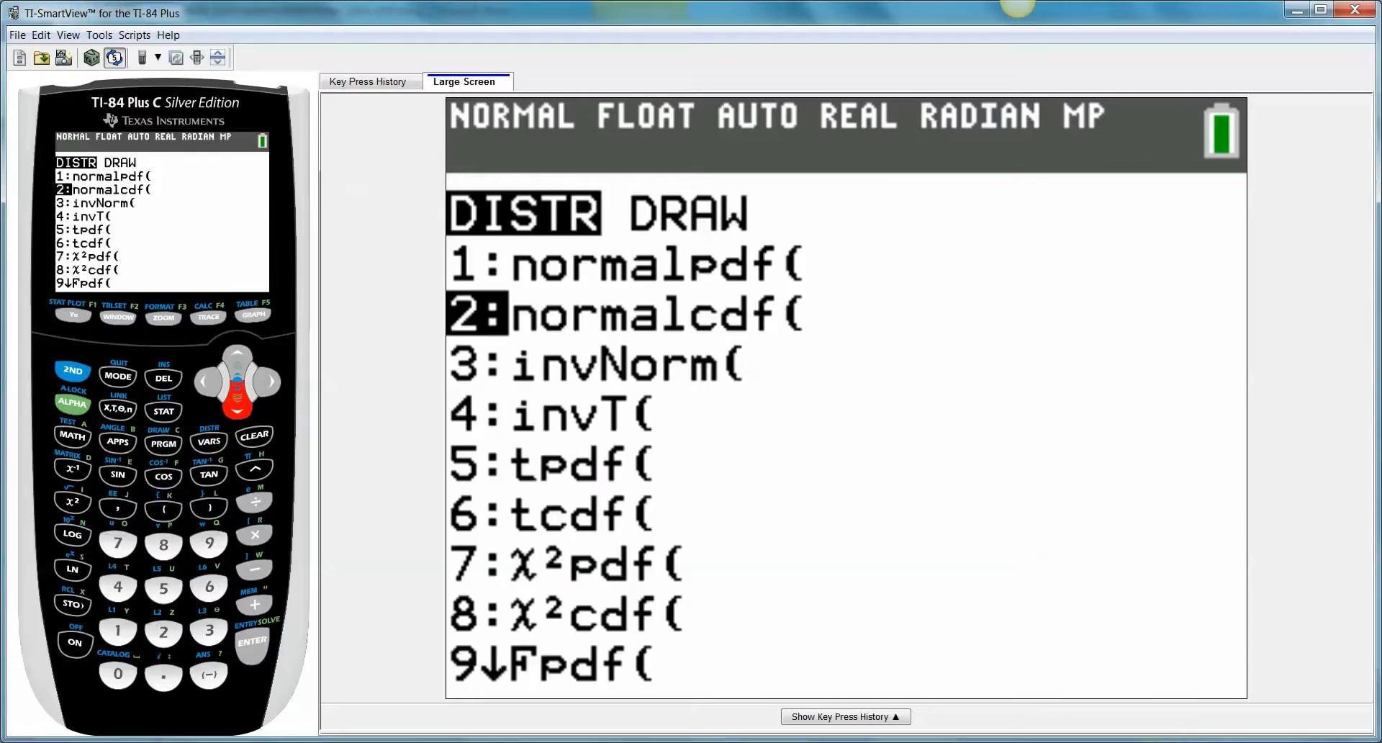
key(down)
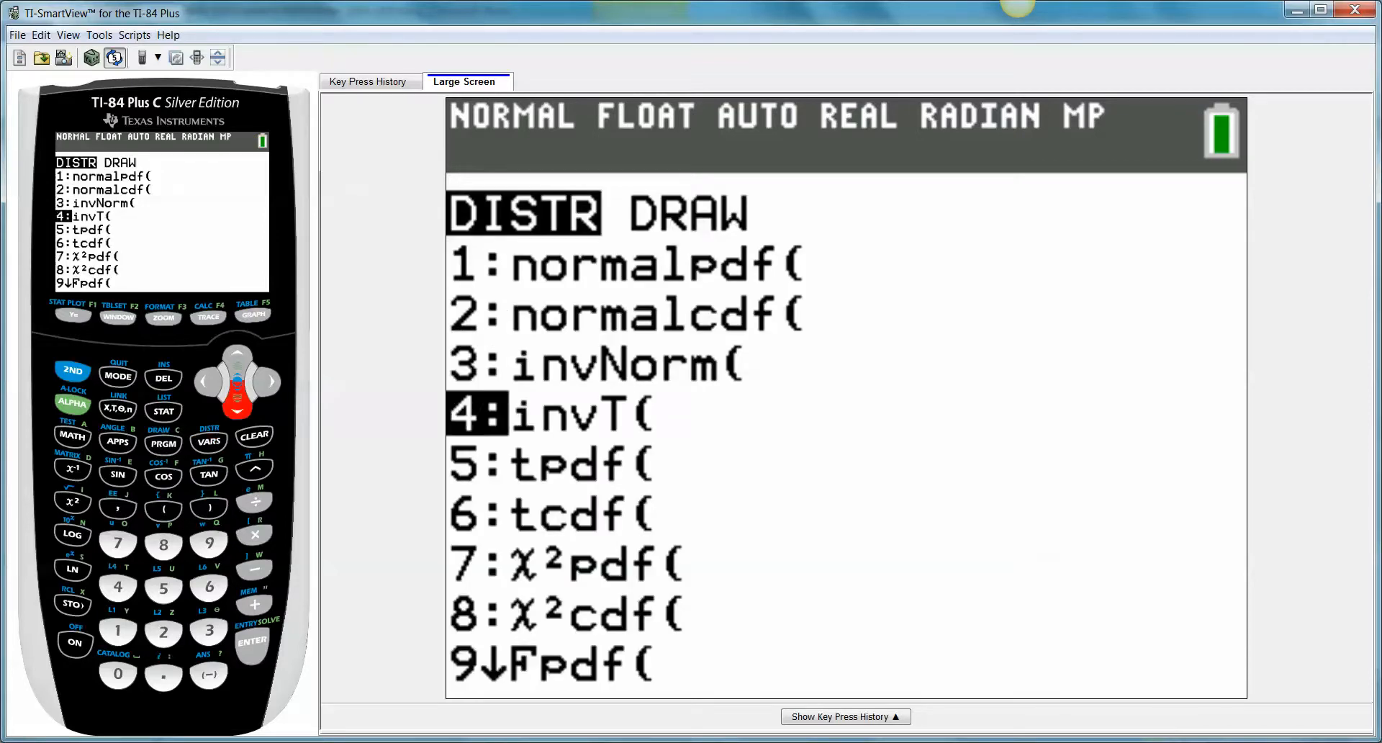
click(117, 586)
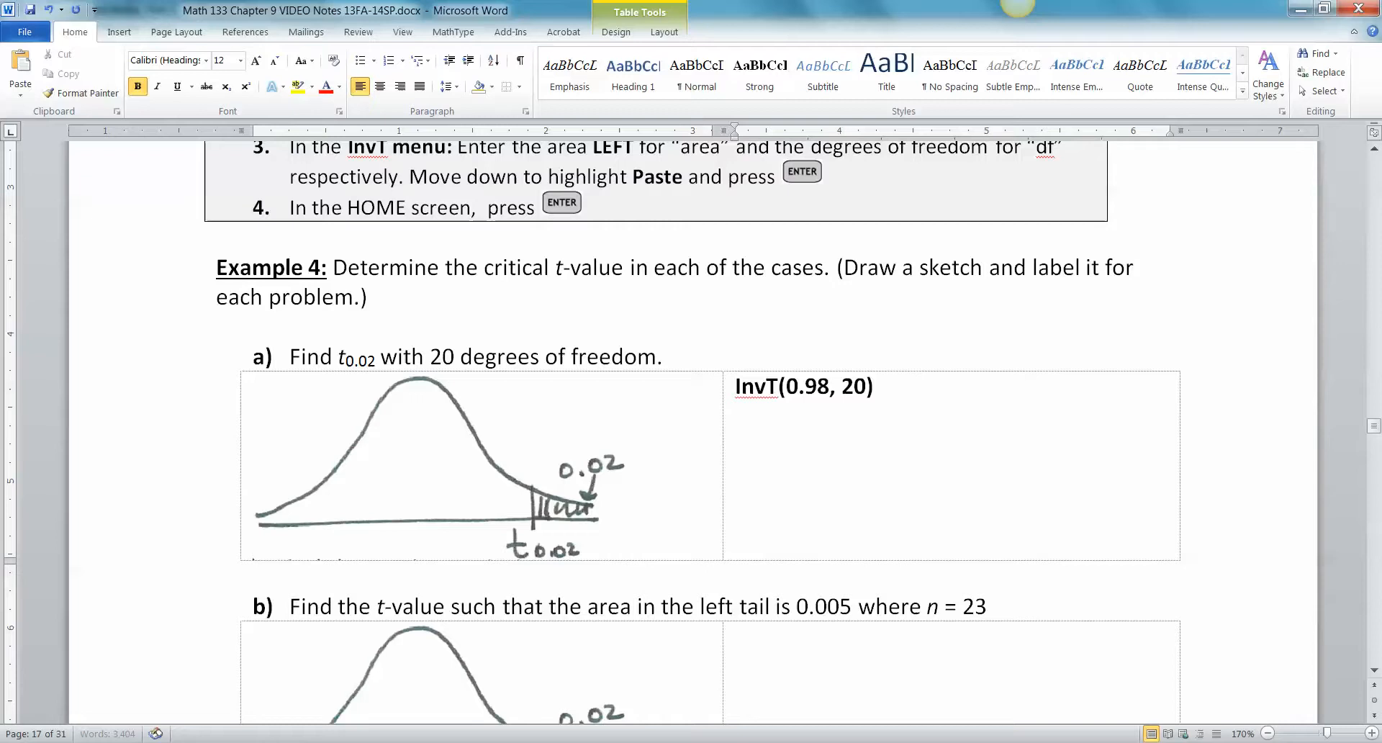
Add '= 2.197' after part a's InvT expression and select the value.
text(= 2)
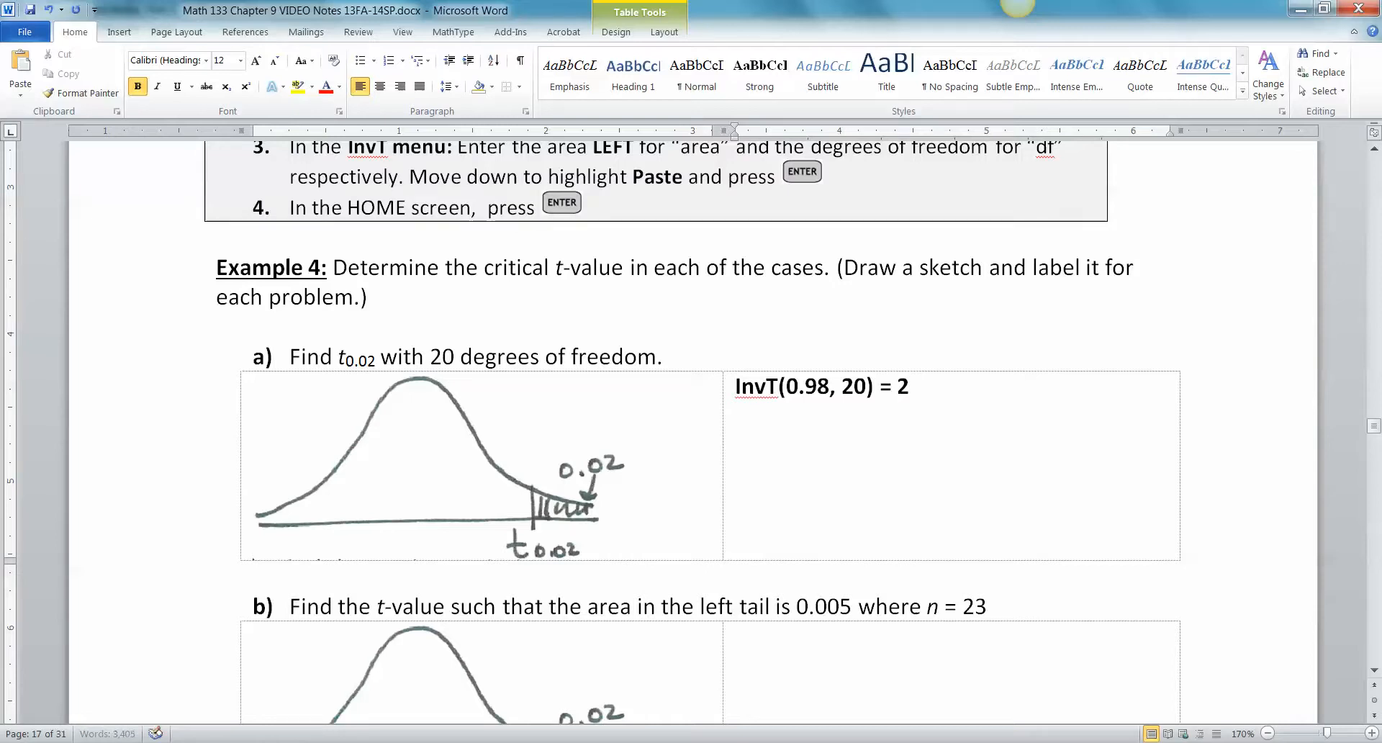
text(.197)
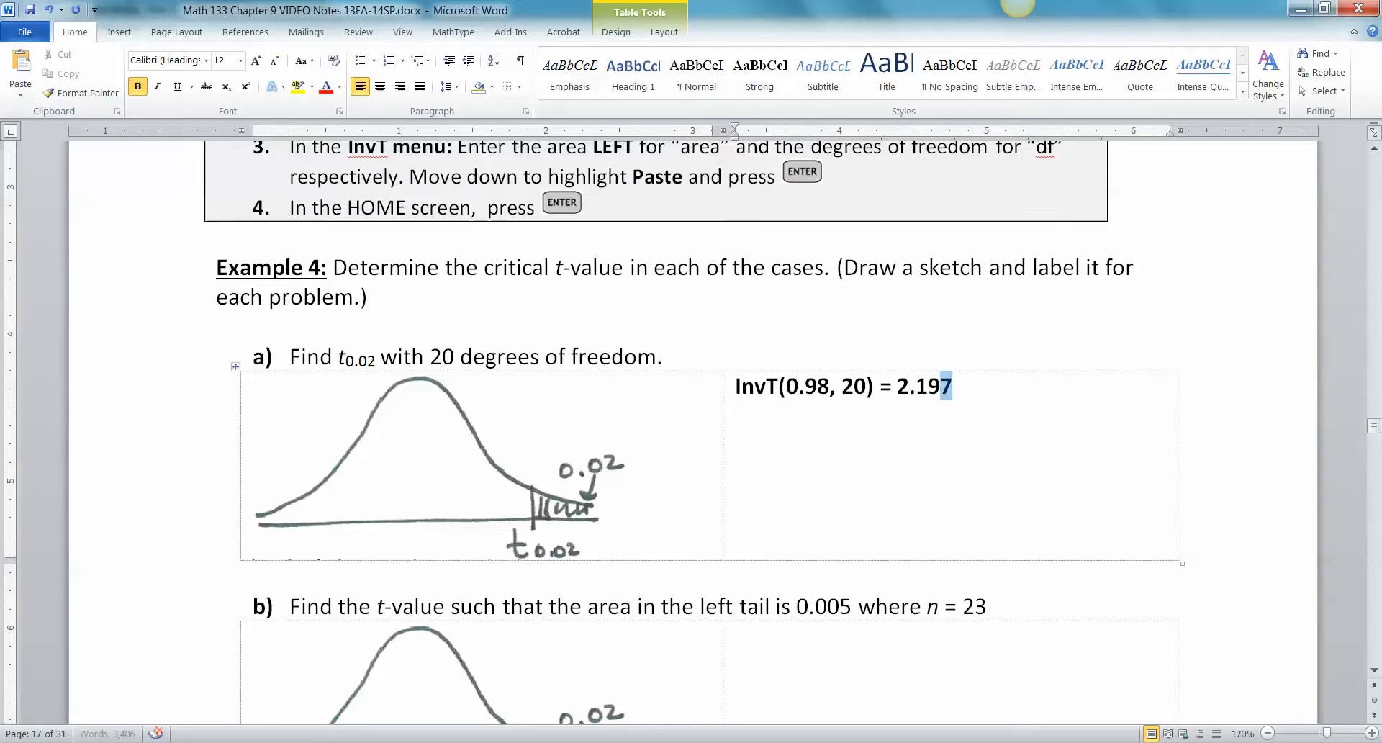
click(178, 86)
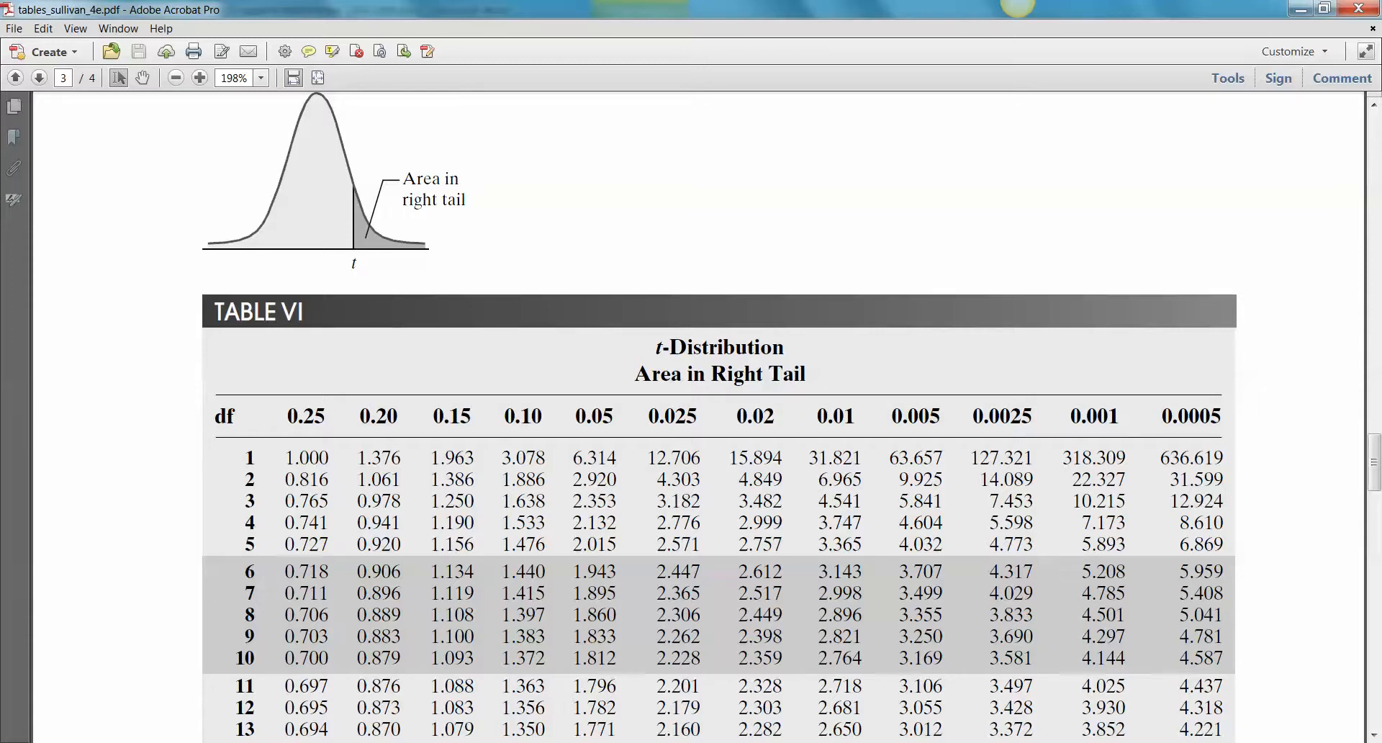
Mark Table VI's 0.02 column and scroll to the df = 20 row showing 2.197.
double_click(755, 416)
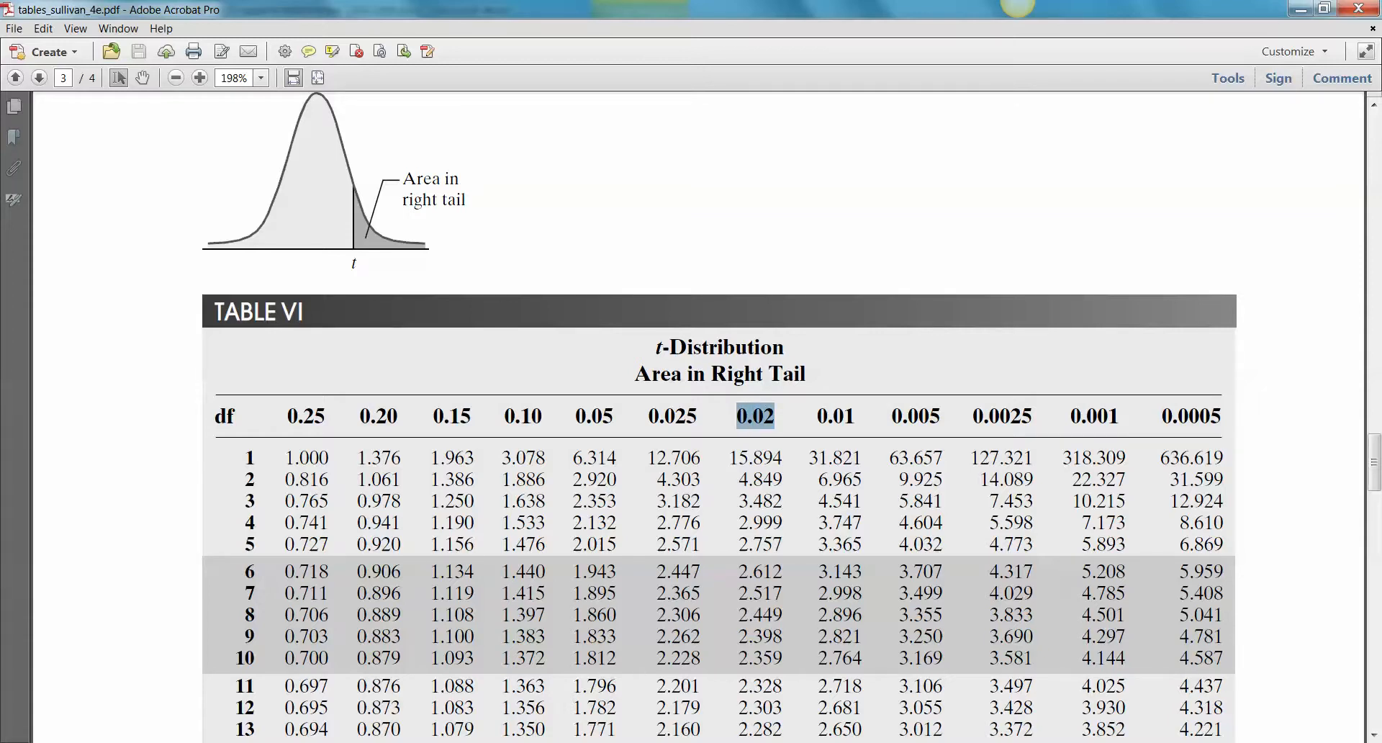
scroll(down, 3)
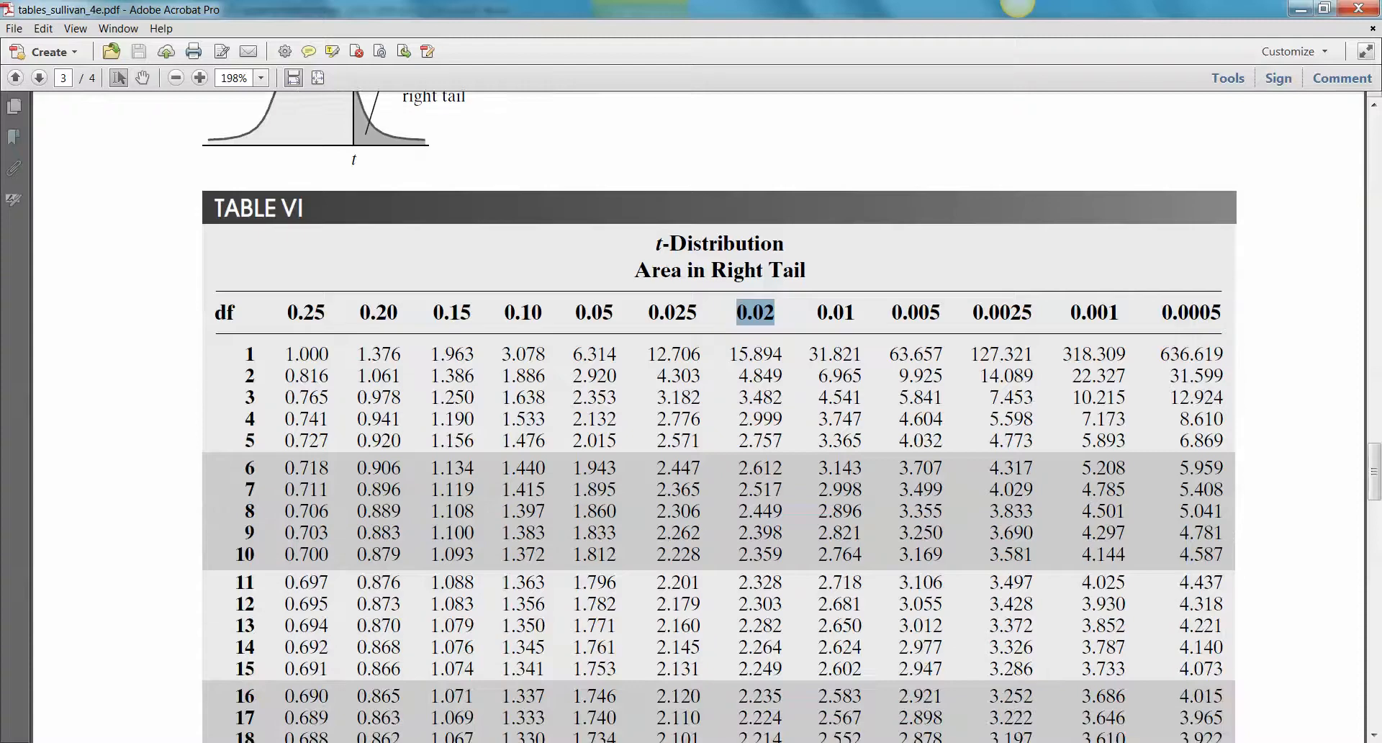
scroll(down, 3)
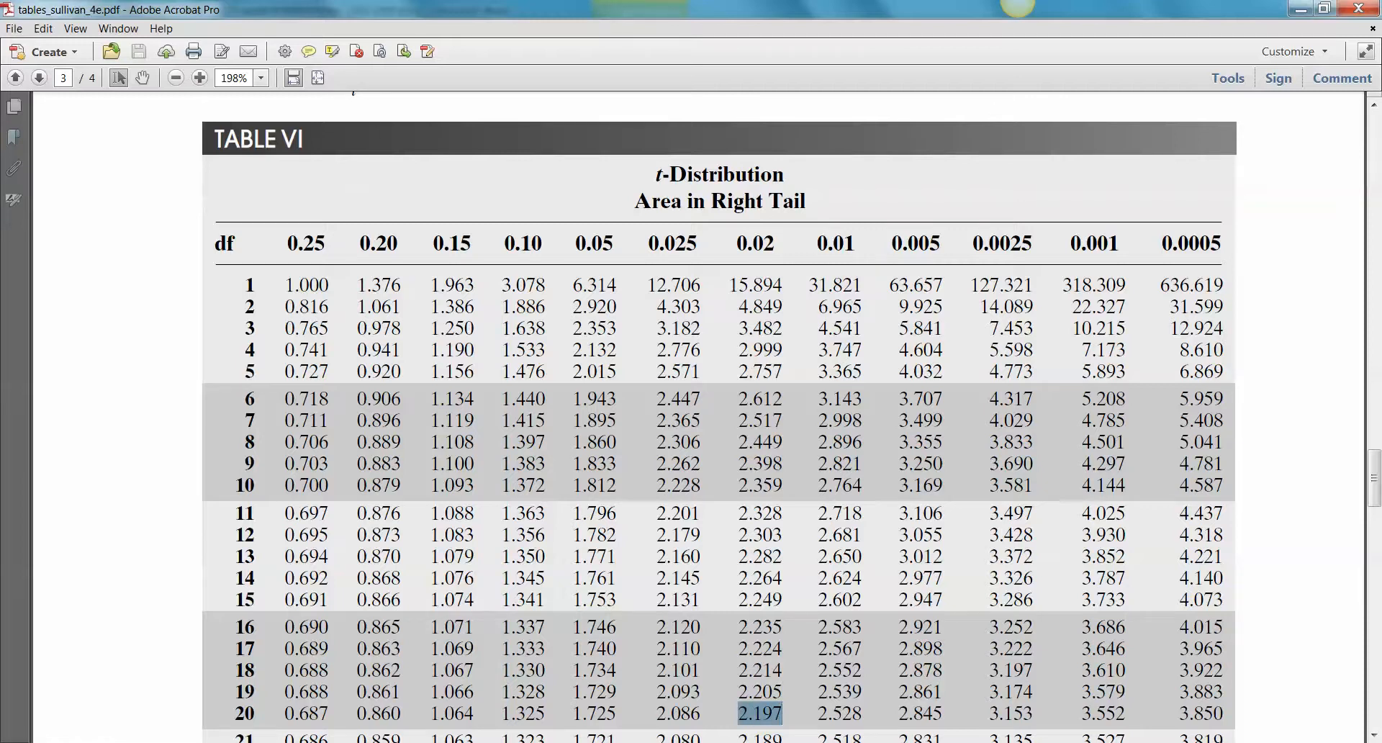
scroll(down, 3)
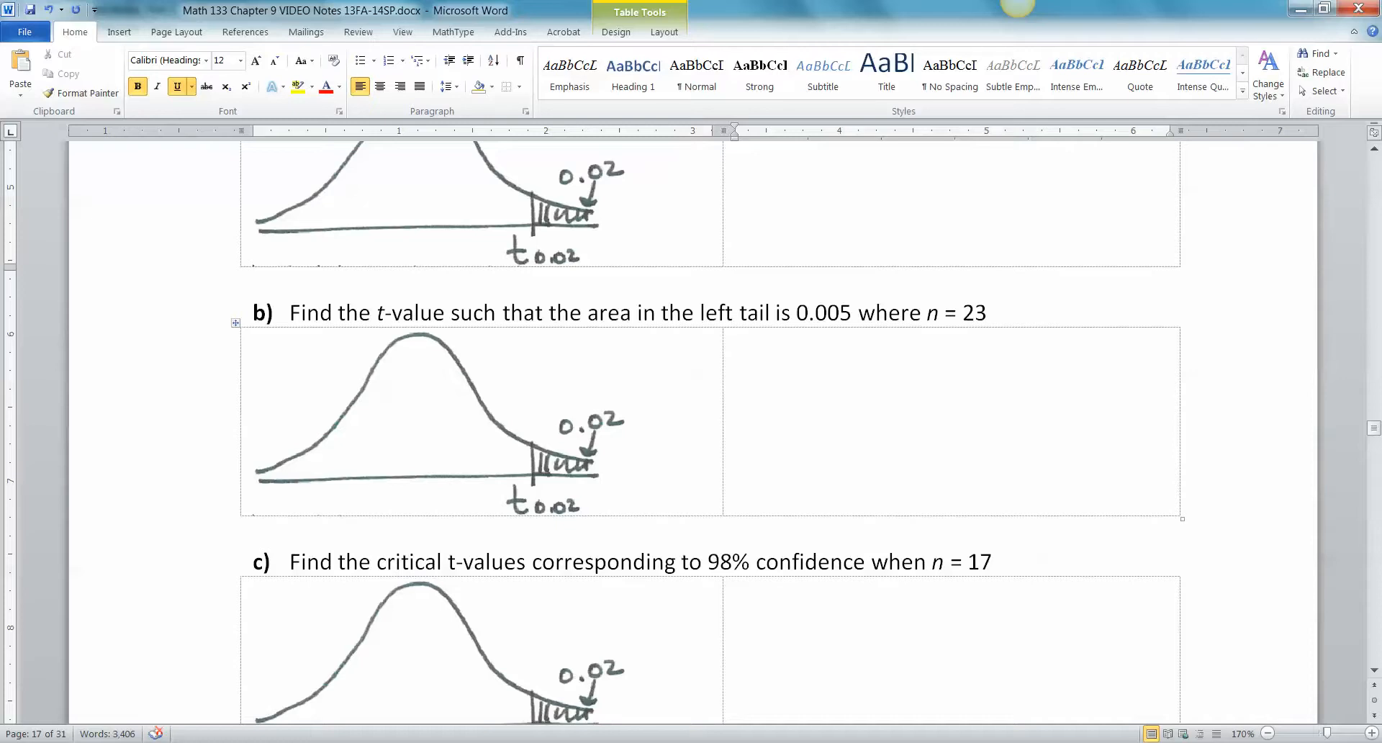
Select the tail-area wording in part b's question in the Word notes.
drag(374, 312, 632, 312)
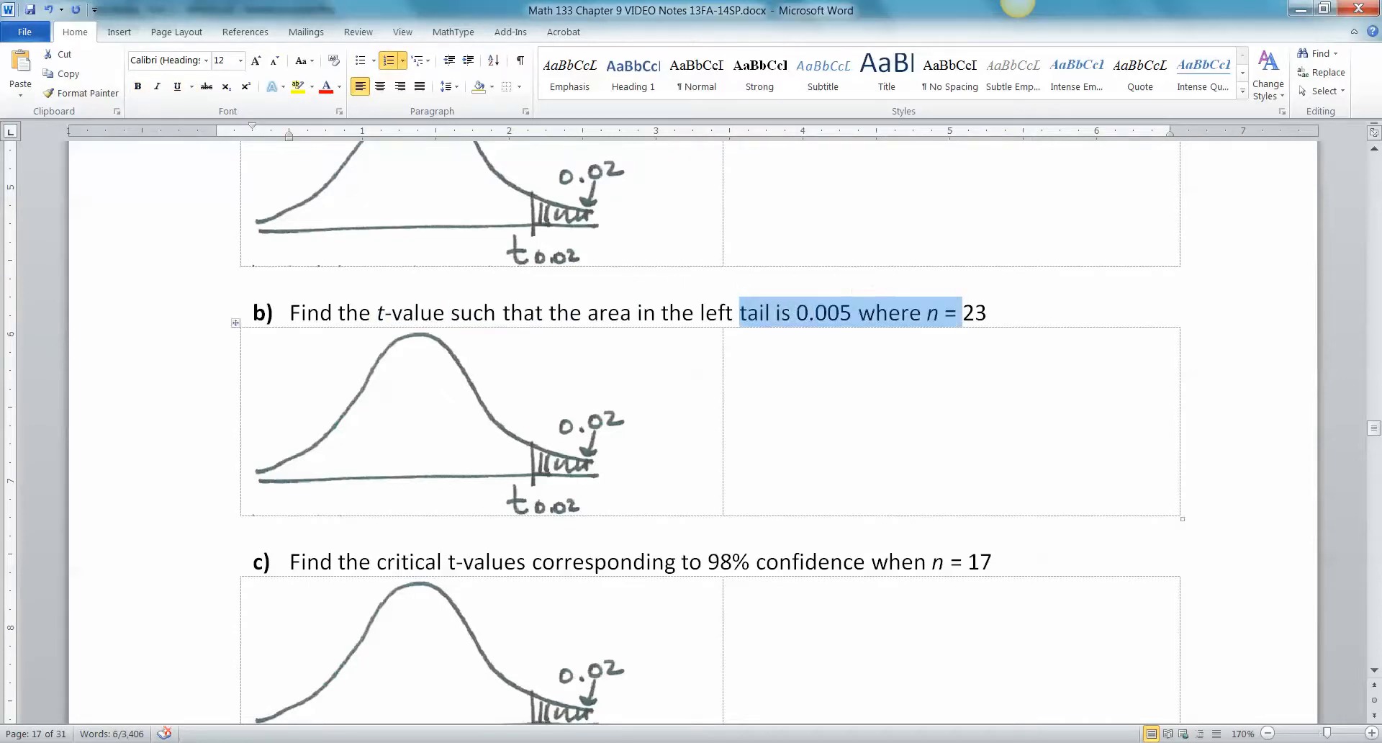
click(438, 420)
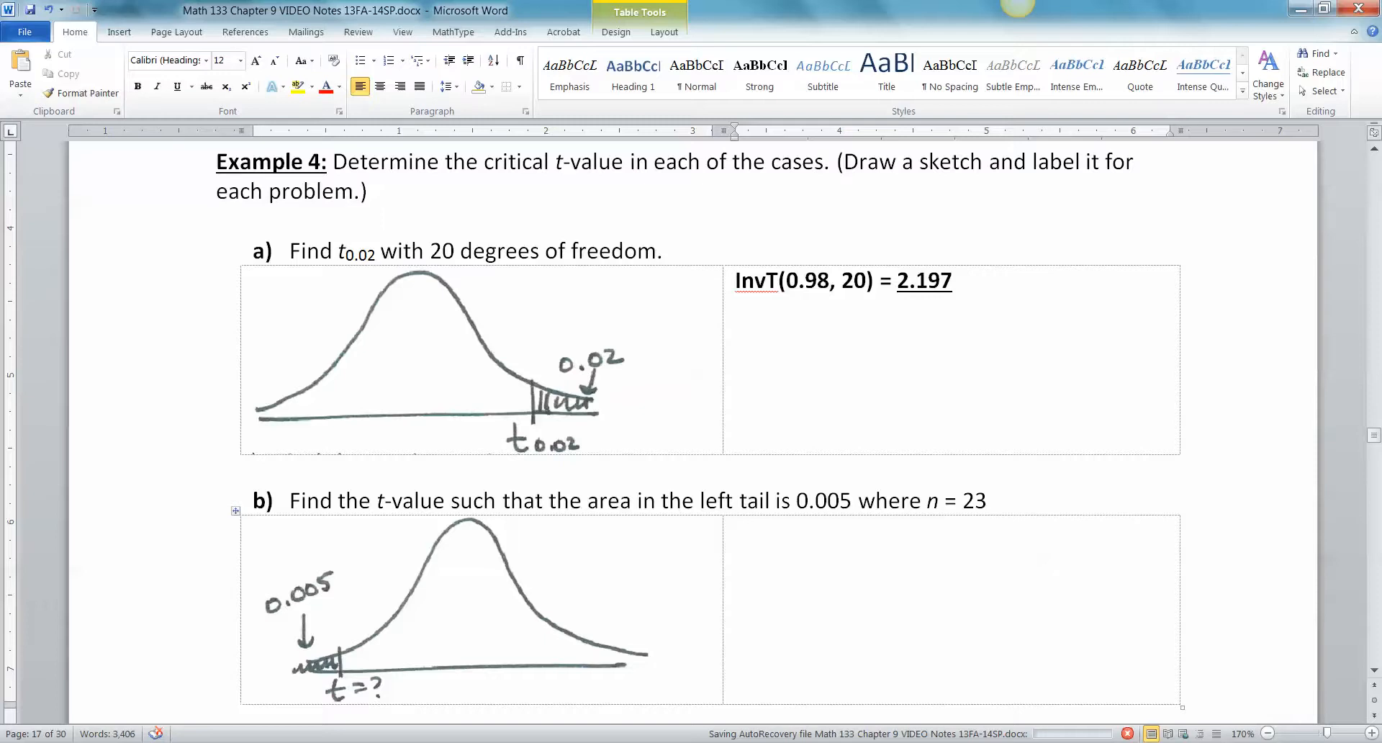
Type the bold expression InvT(0.005, 22) into part b's answer cell.
text(In)
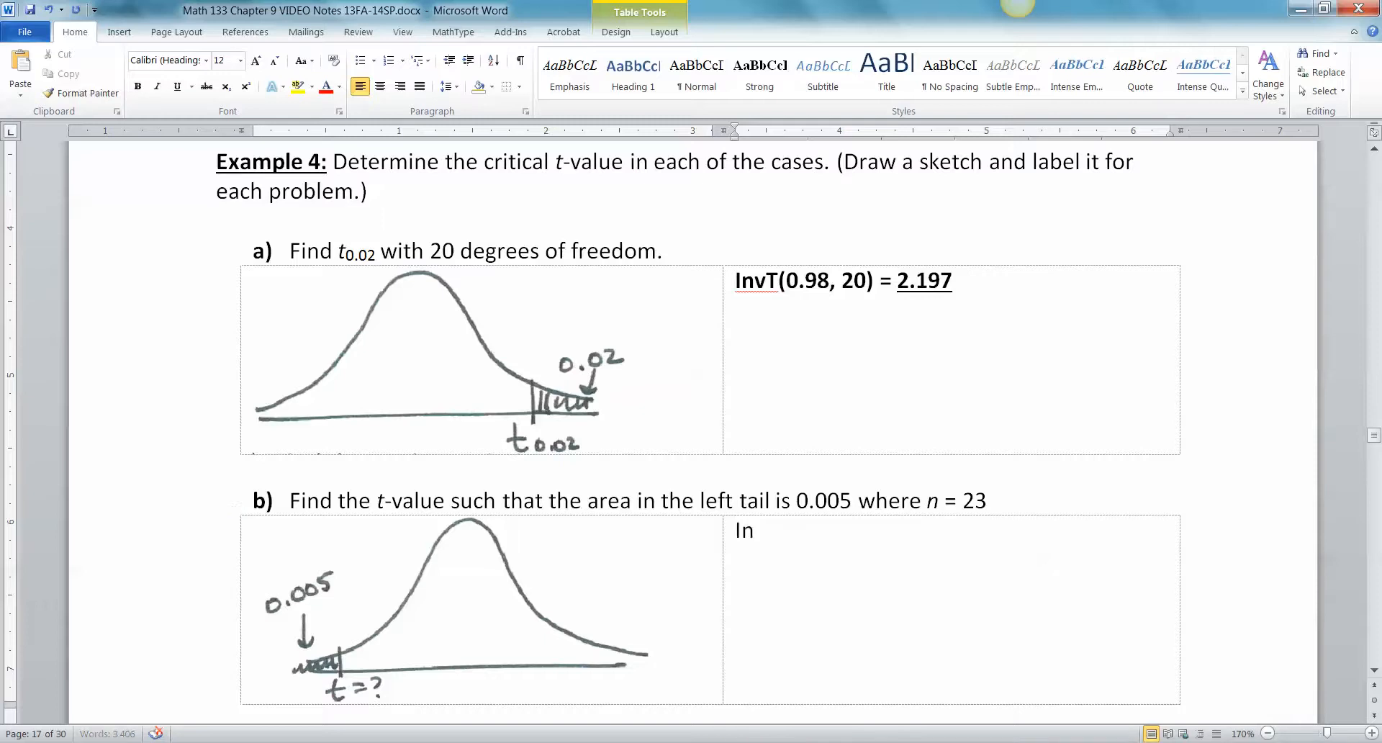
text(v)
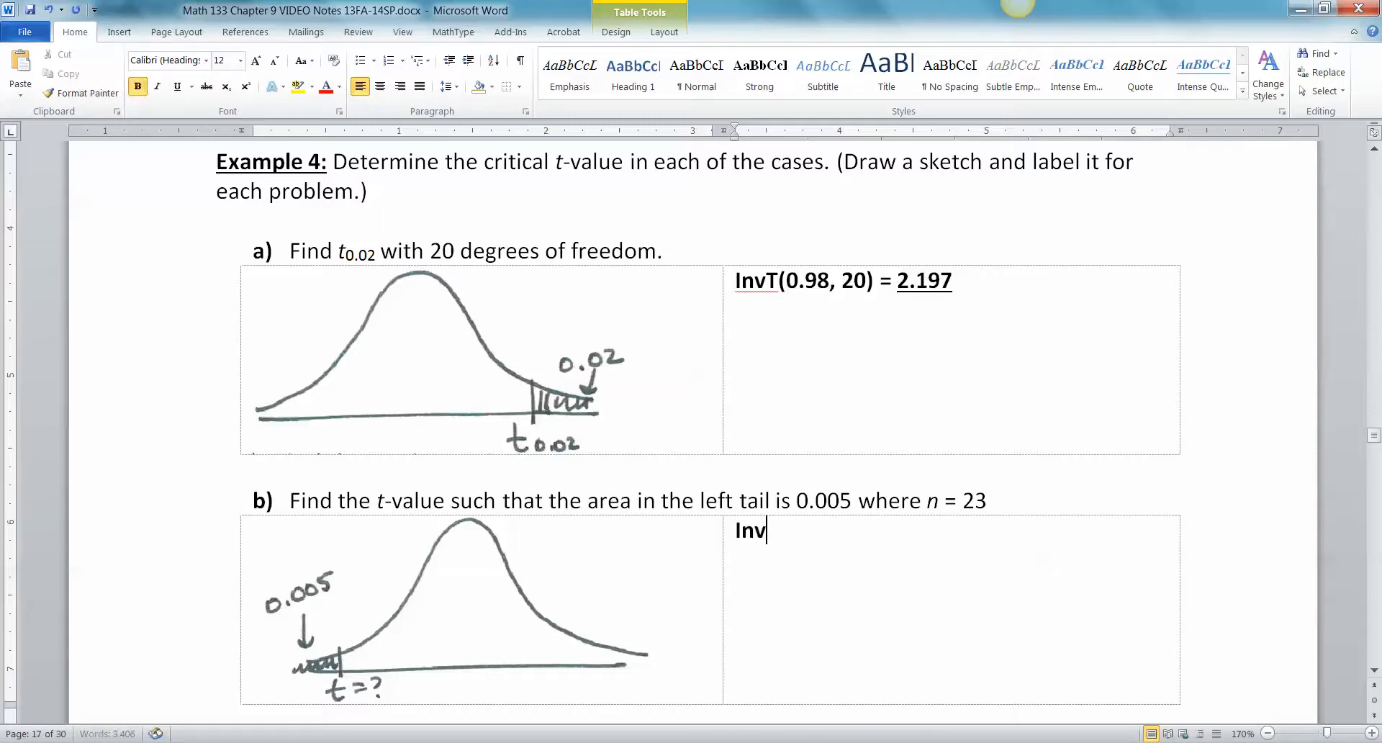
text(T(0.0)
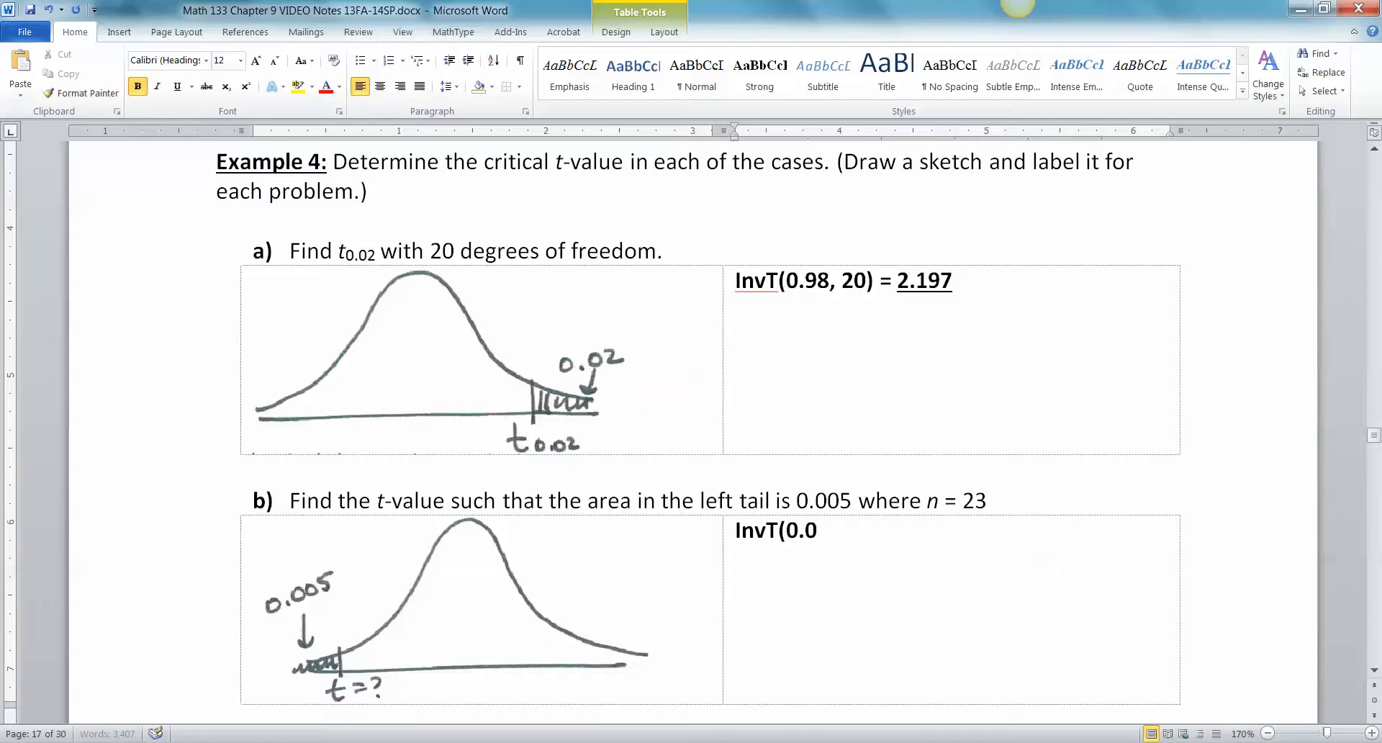
text(05,)
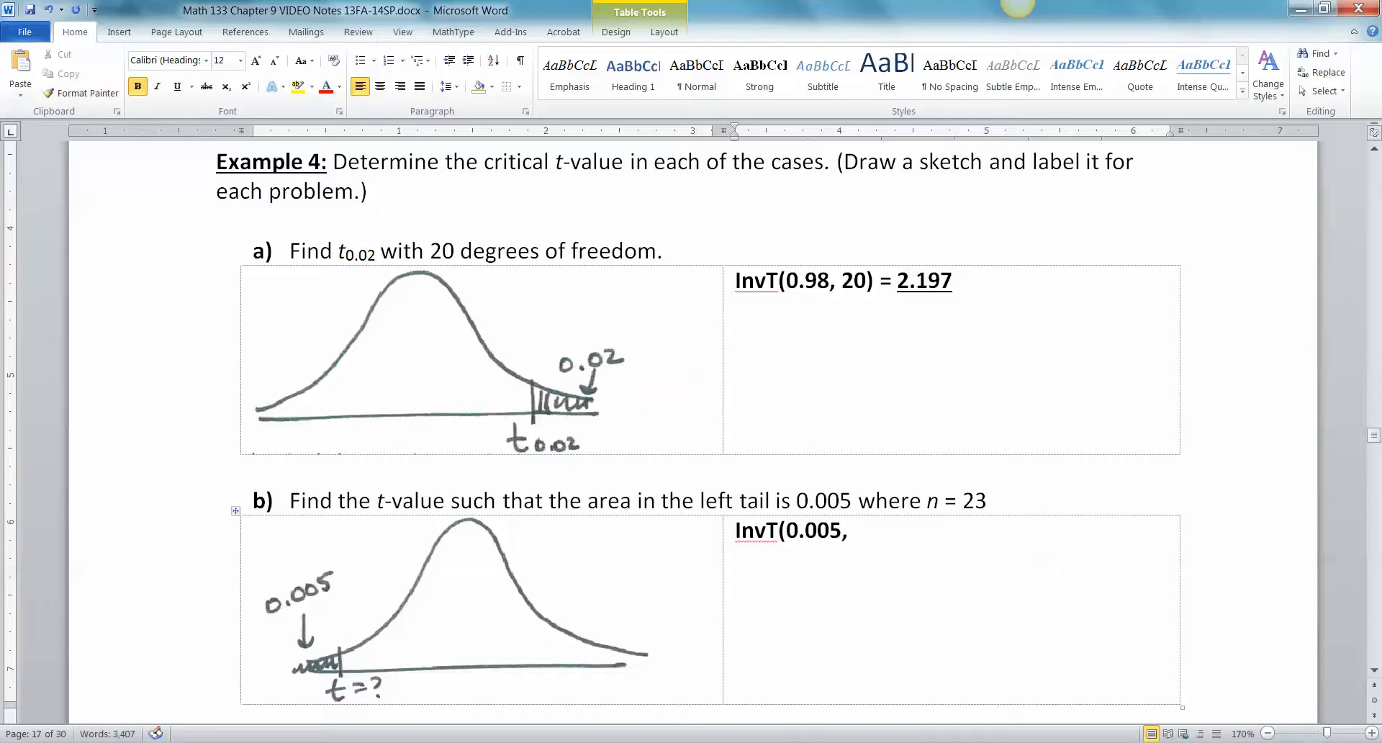
drag(927, 499, 987, 500)
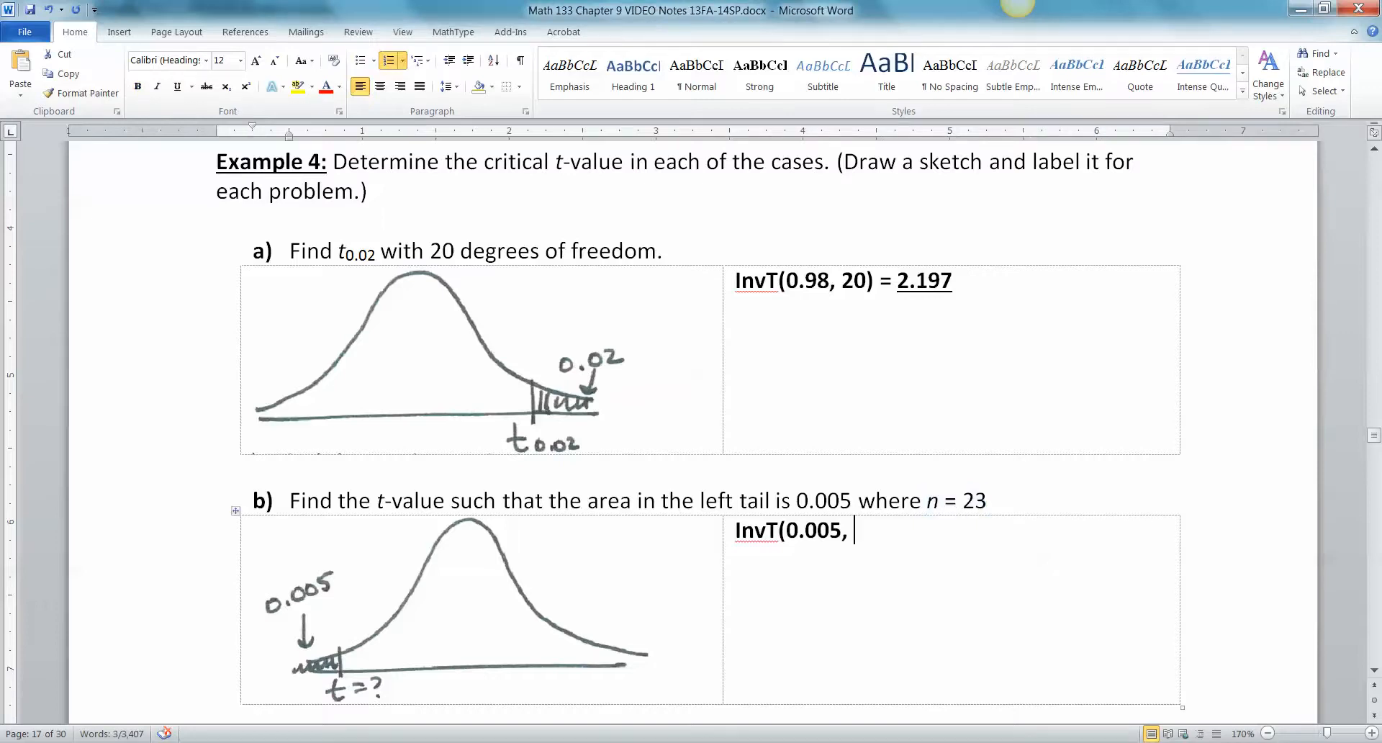
text(22))
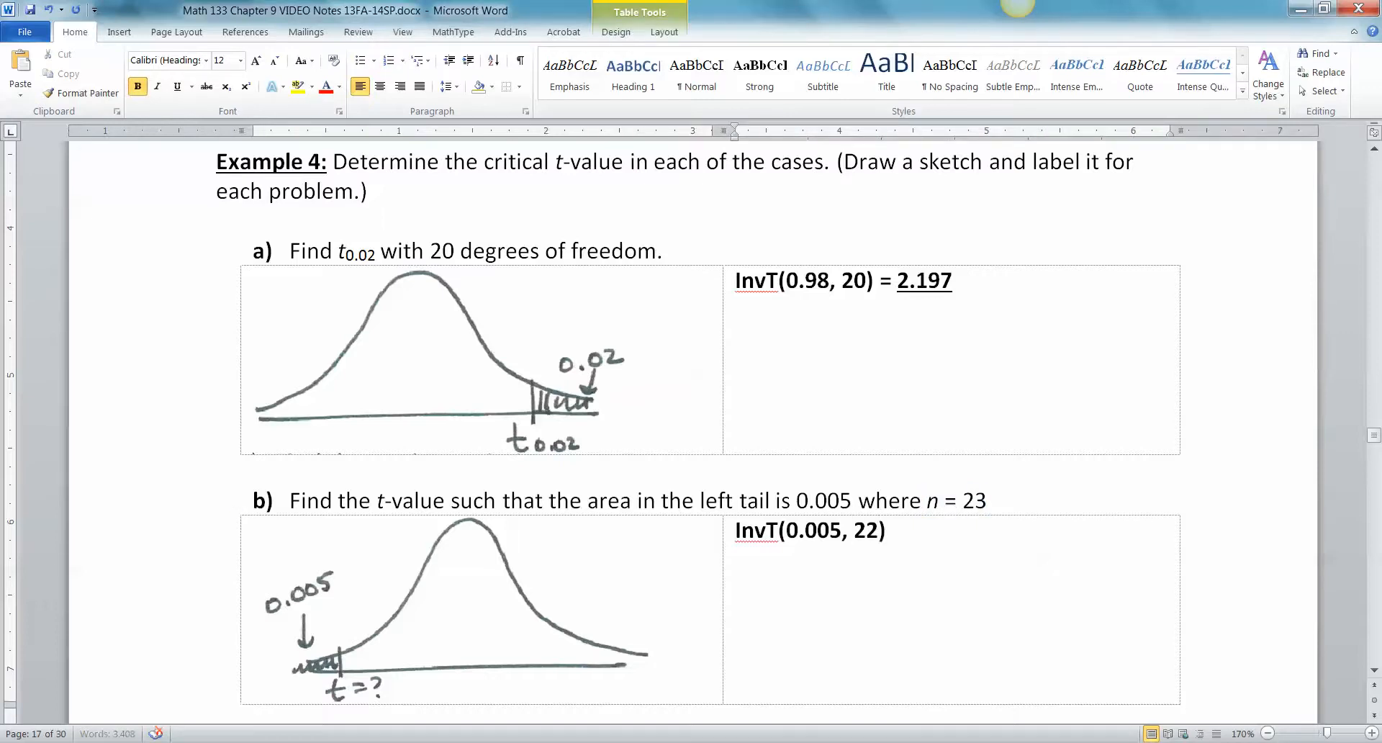
Clear part a's row selection and start part b's result with '='.
click(886, 530)
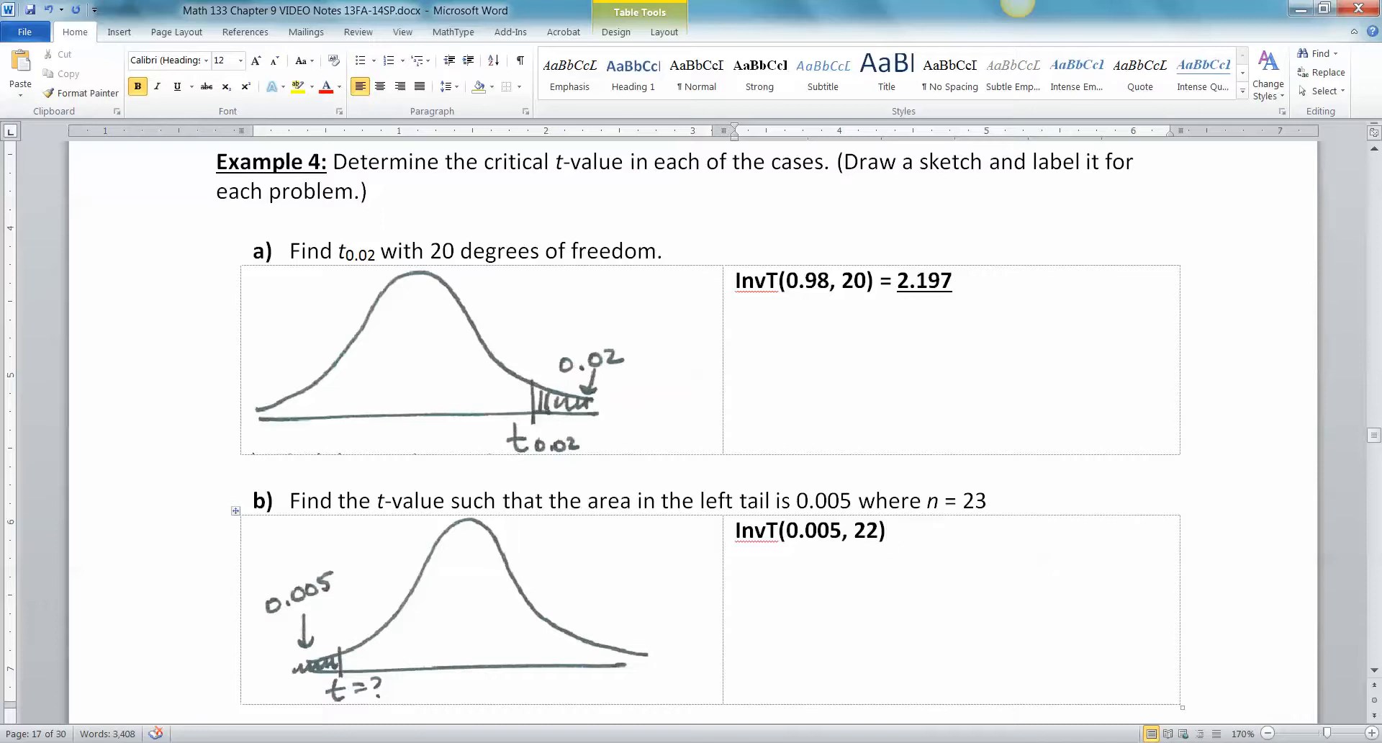
click(440, 362)
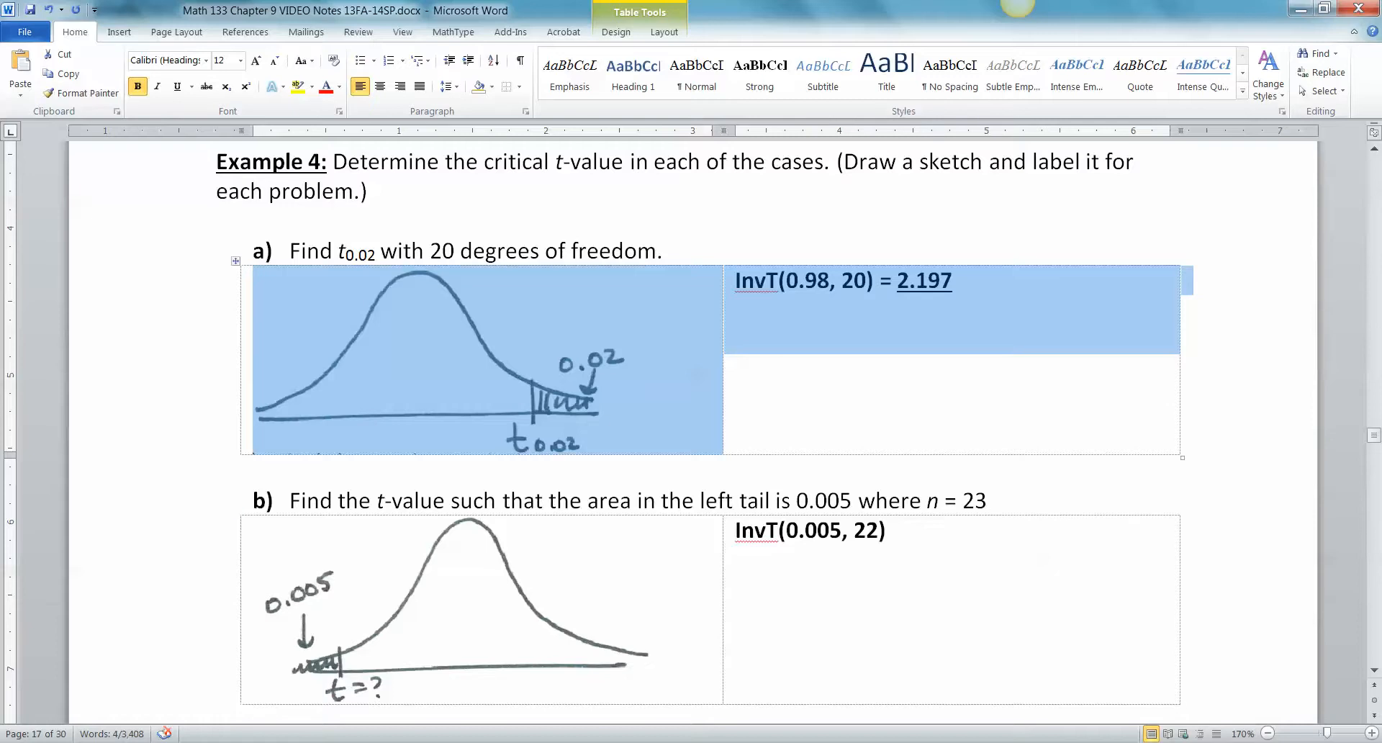
click(216, 471)
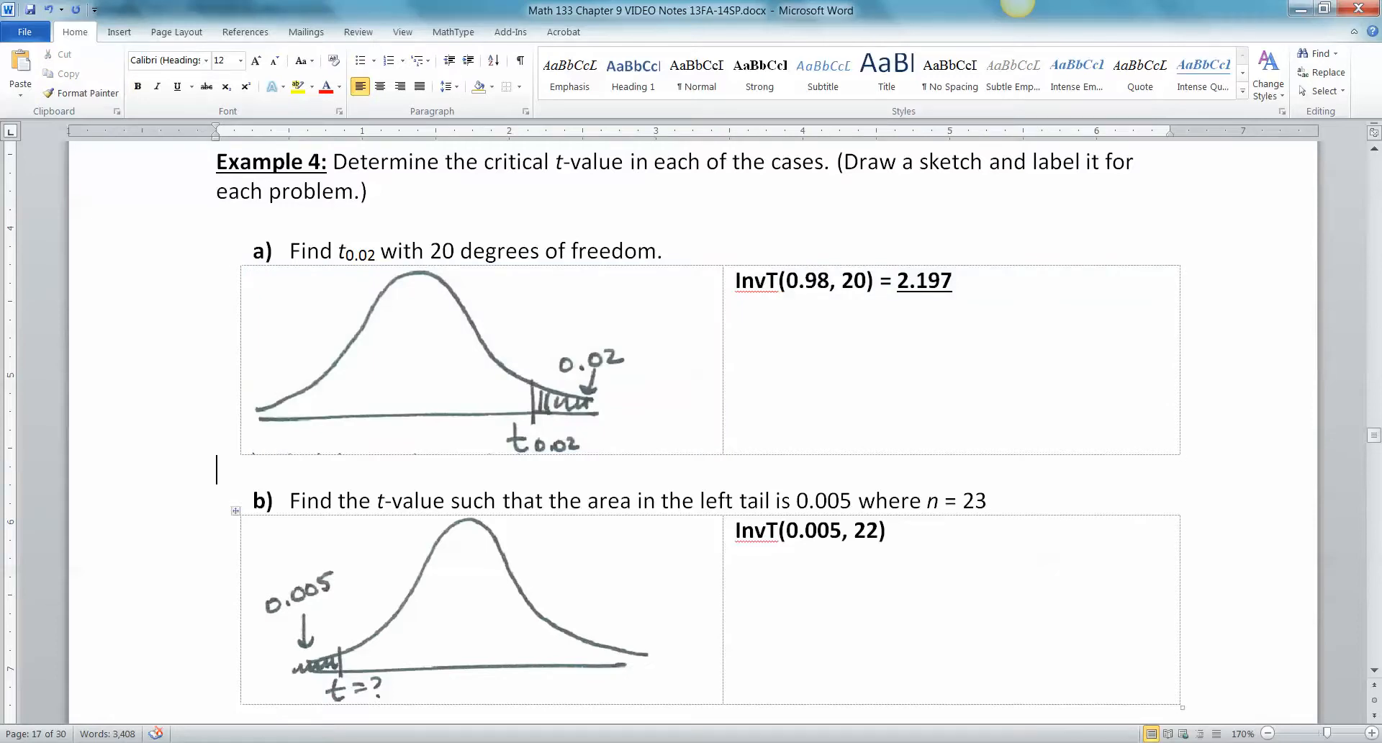
text(=)
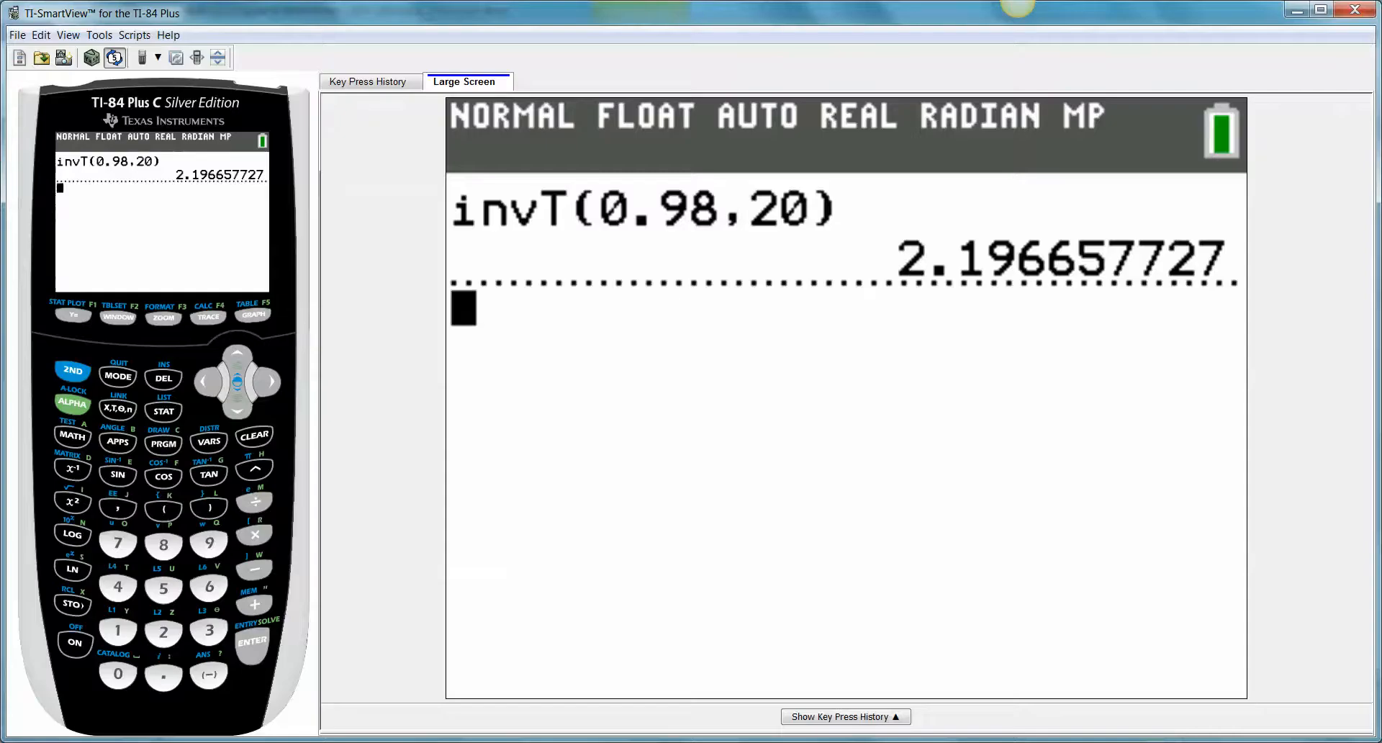
Evaluate invT(0.005,22) on the TI-84 home screen via the DISTR menu.
click(209, 443)
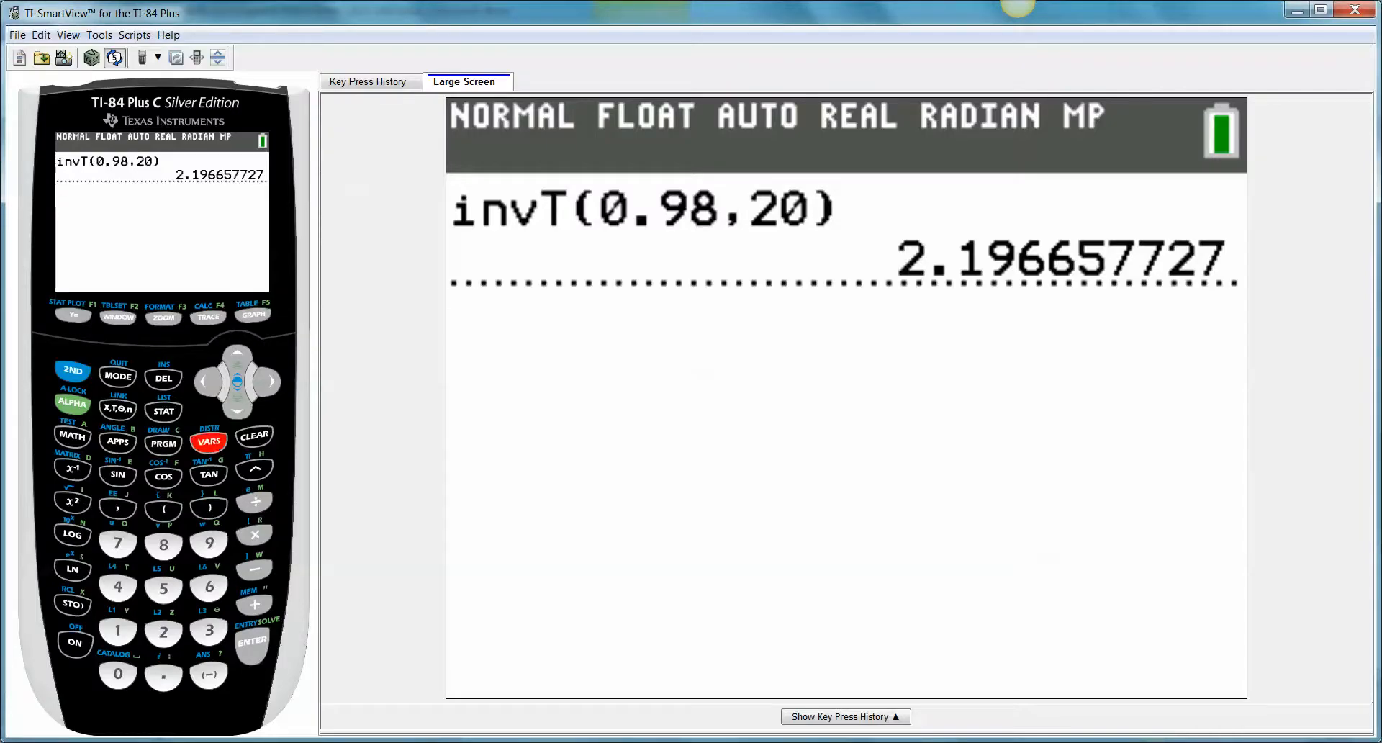
click(208, 440)
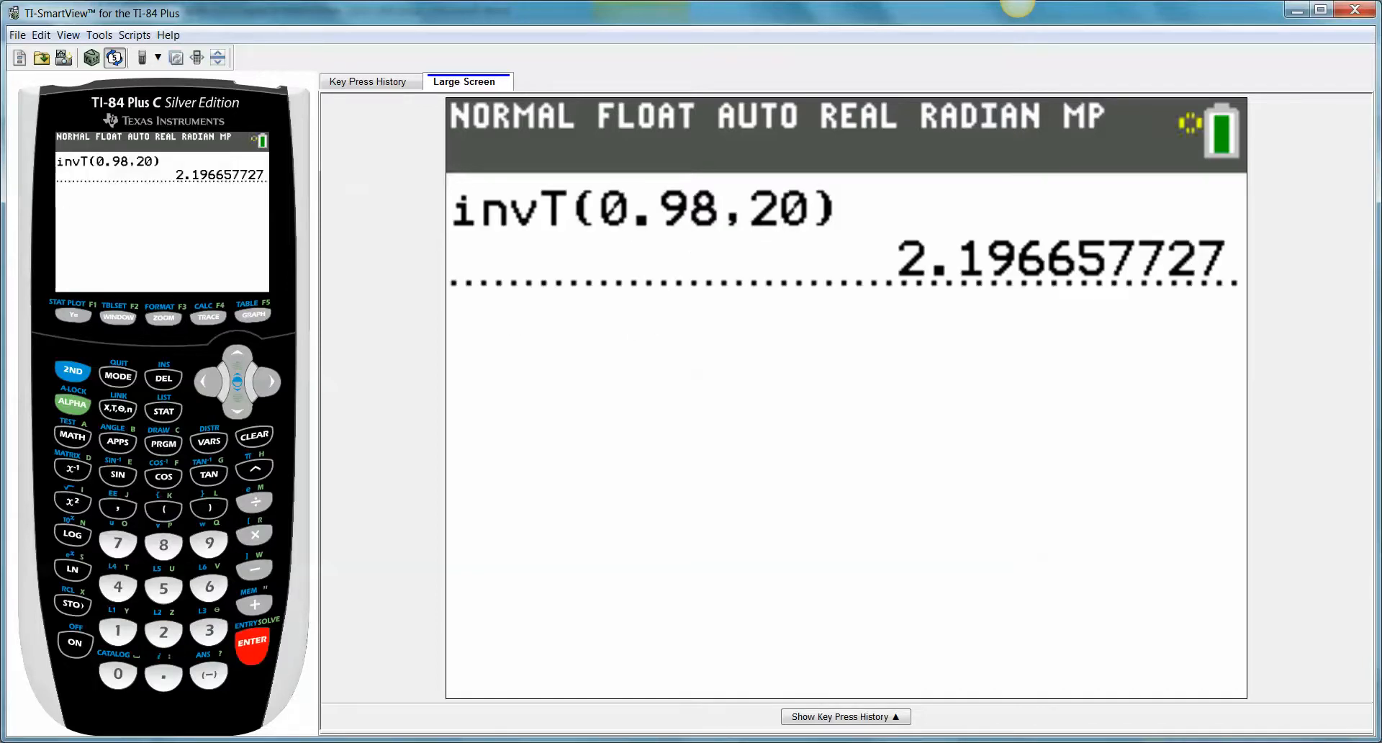
text(invT(0.005,22) = -2.819)
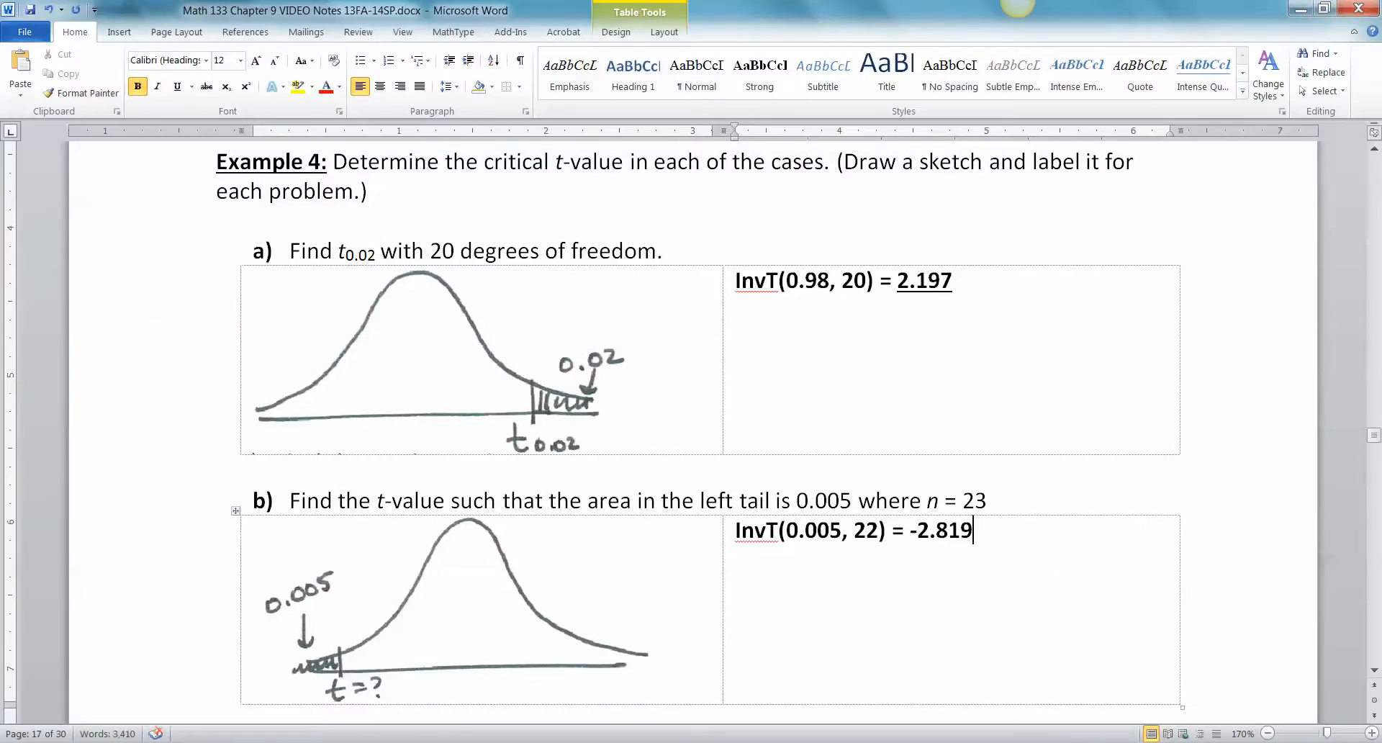
Select part b's -2.819 answer and underline it.
double_click(914, 531)
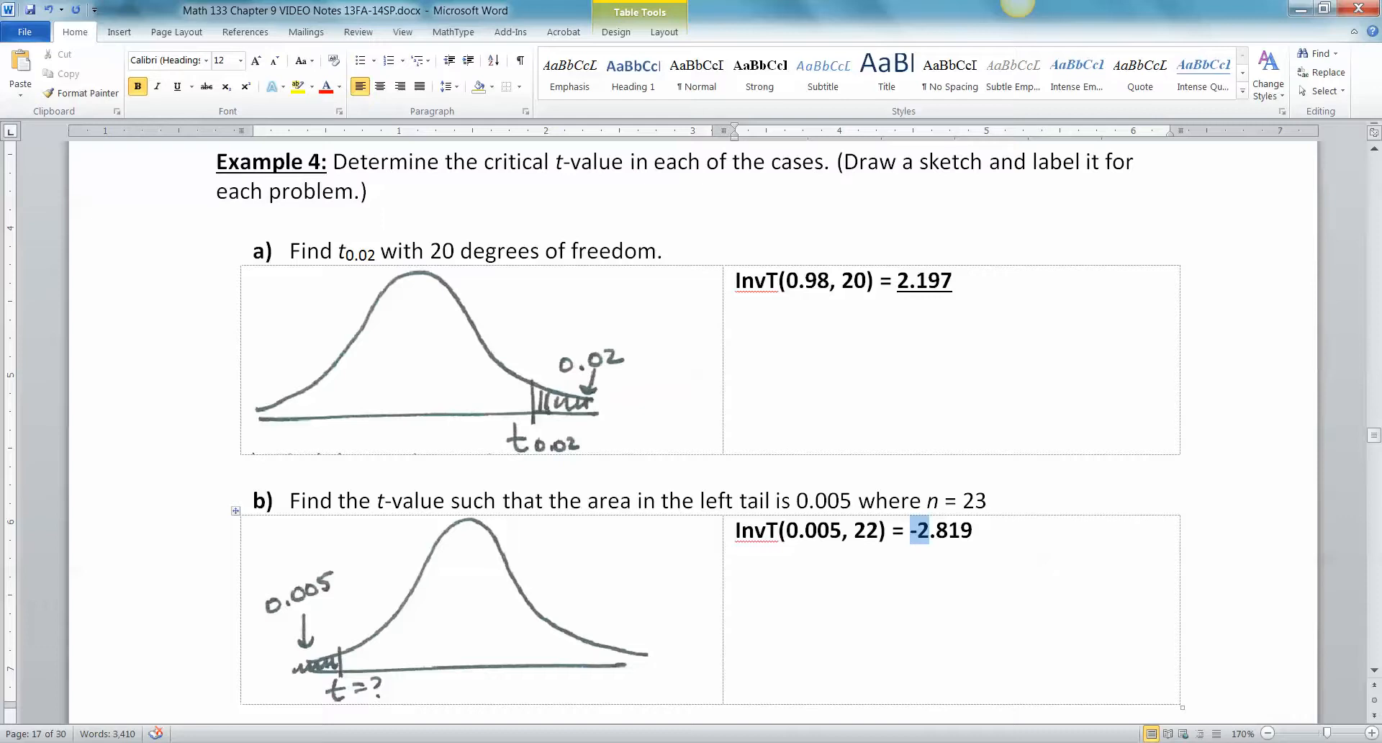
click(178, 86)
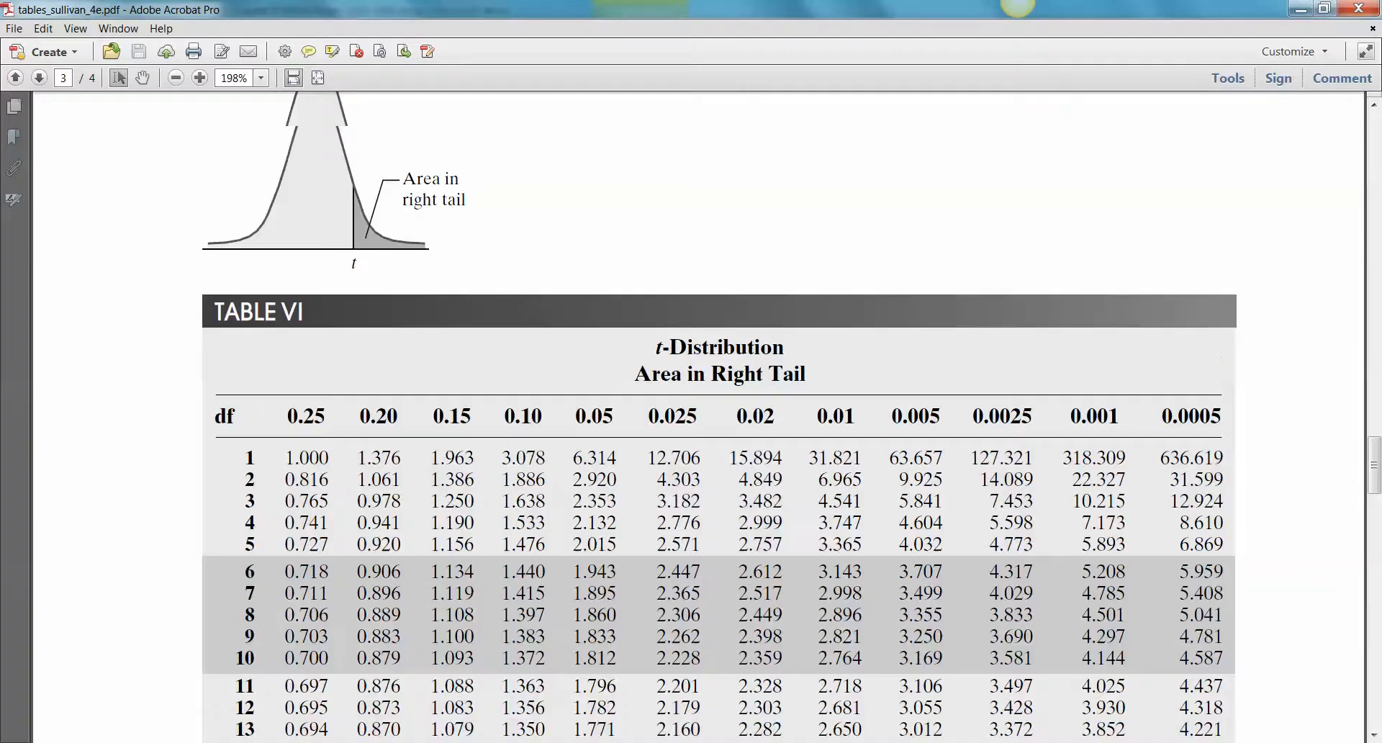
Highlight 2.819 at the 0.005 column and df 22 row of Table VI.
scroll(down, 3)
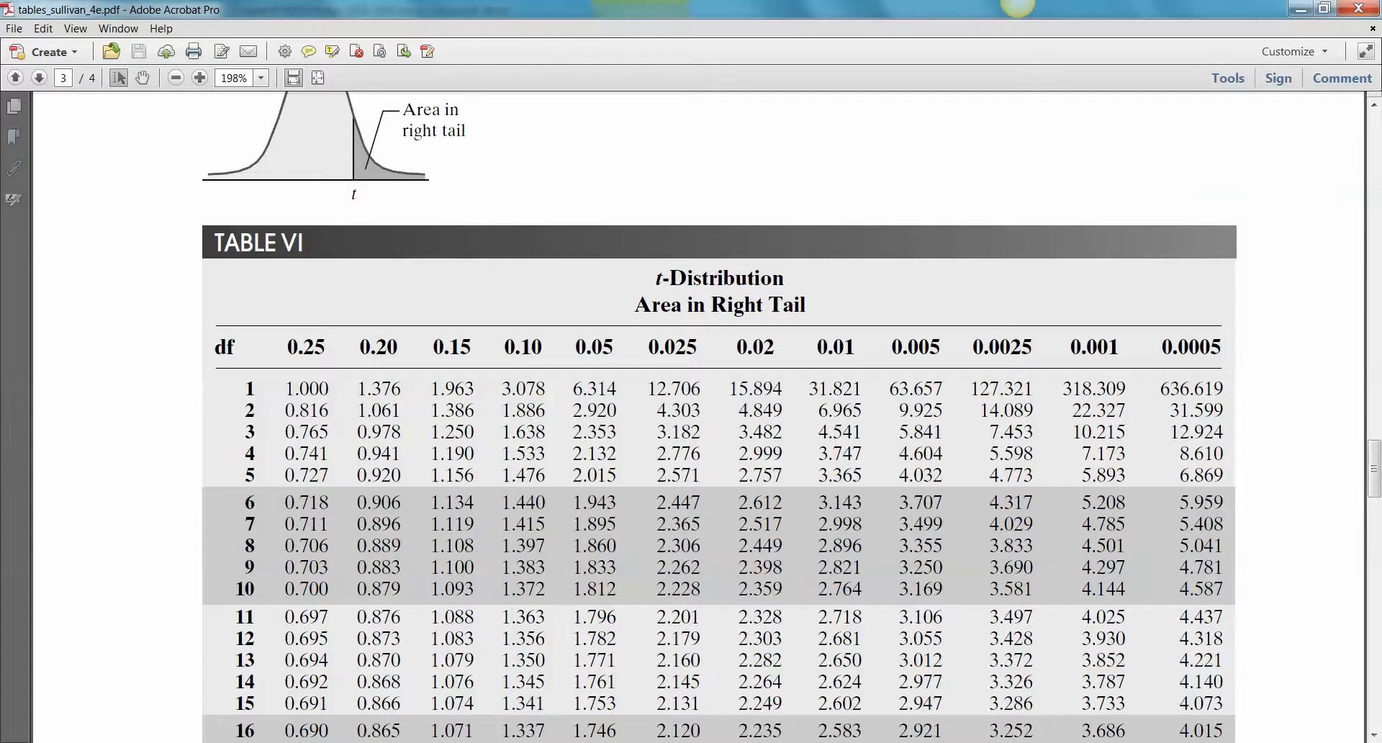
double_click(914, 346)
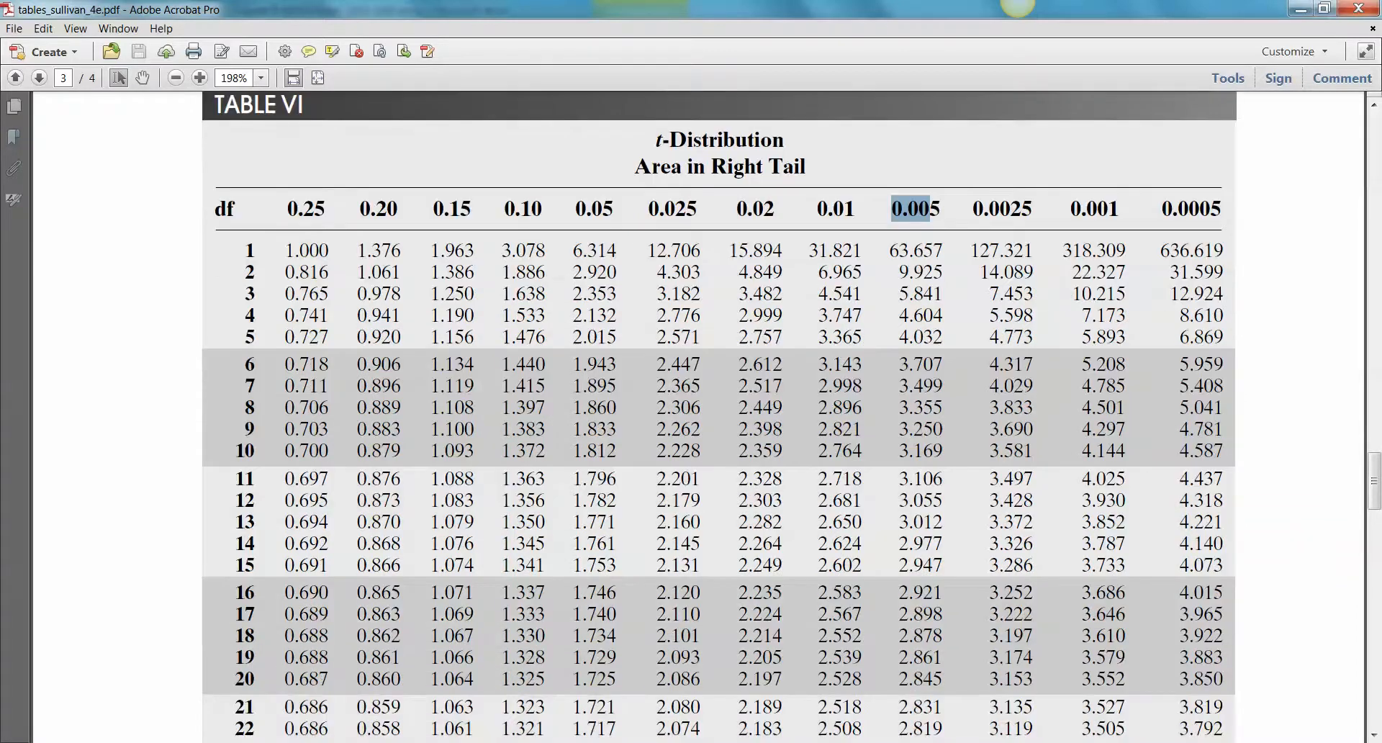
scroll(down, 3)
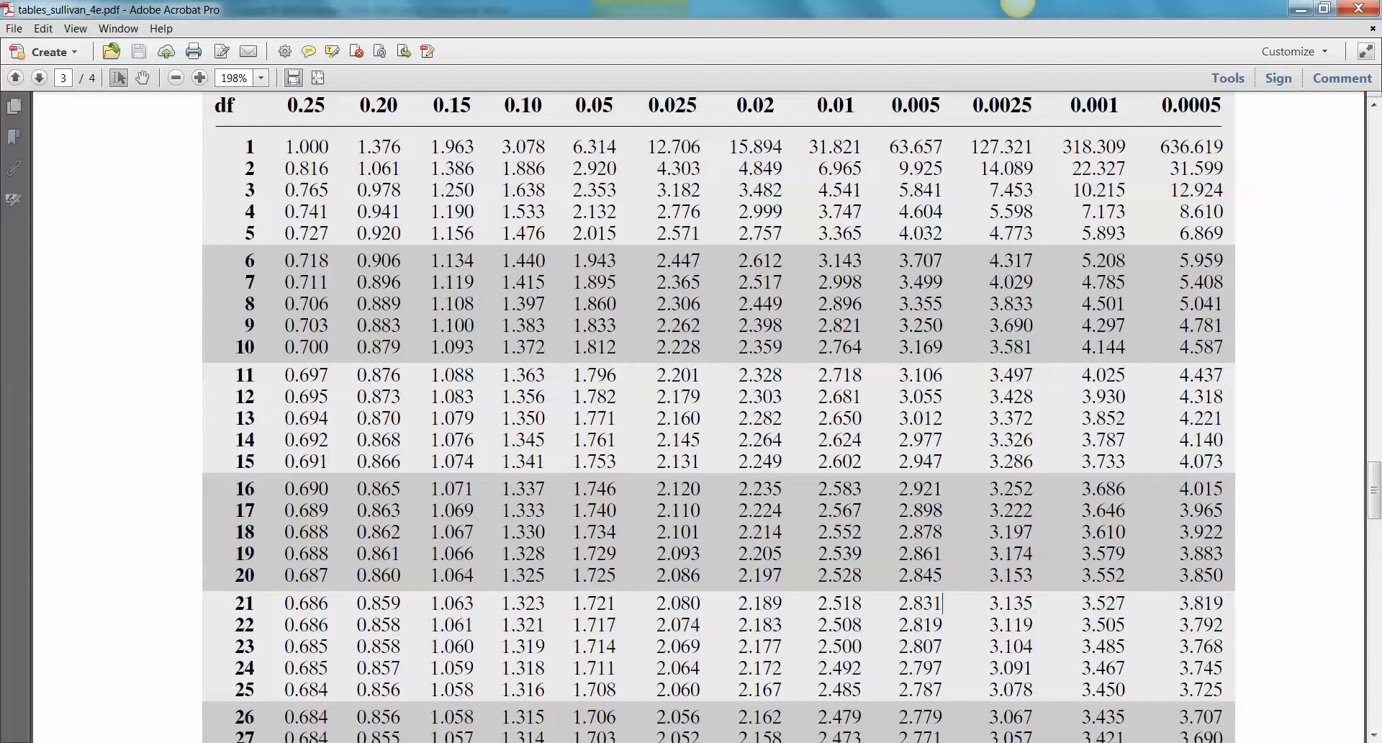
double_click(919, 624)
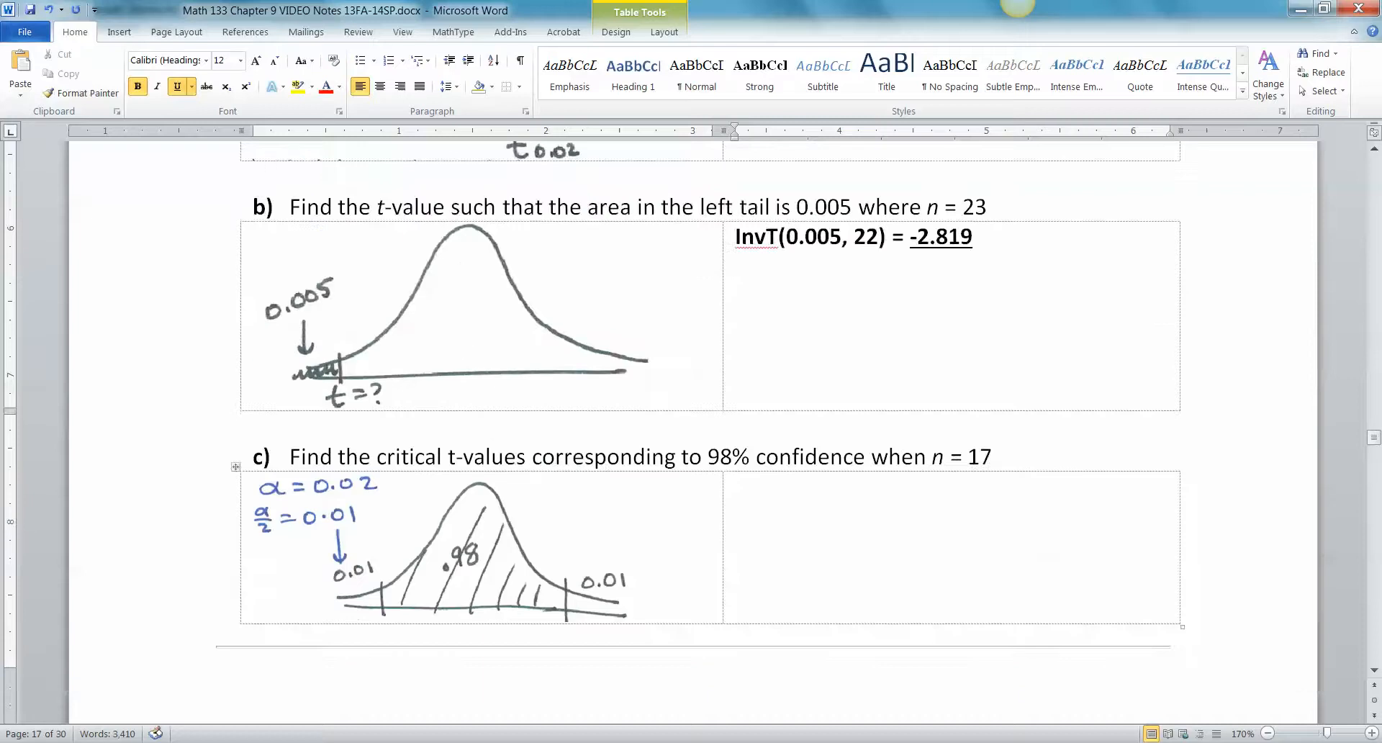
Type bold InvT(0.01, 16) in part c's cell and enter 0.99 for the second entry.
scroll(down, 3)
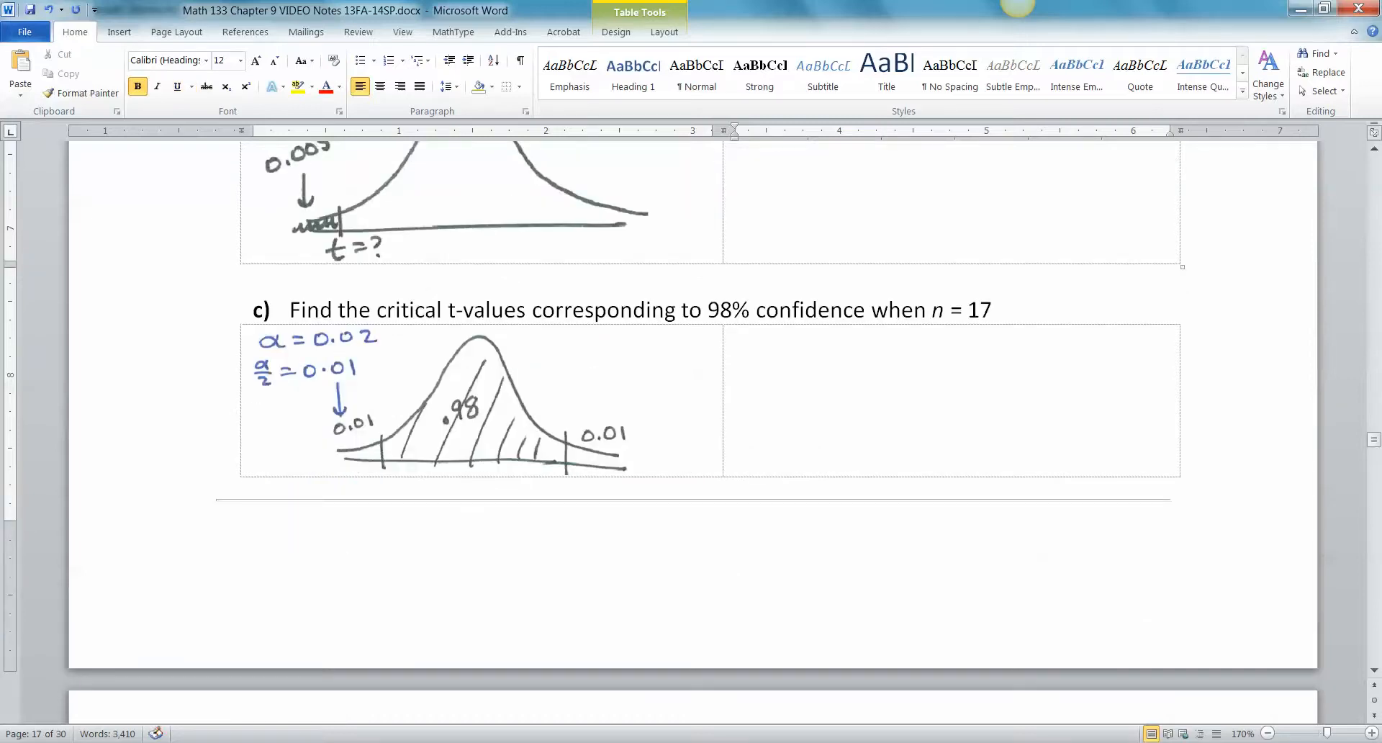
double_click(717, 310)
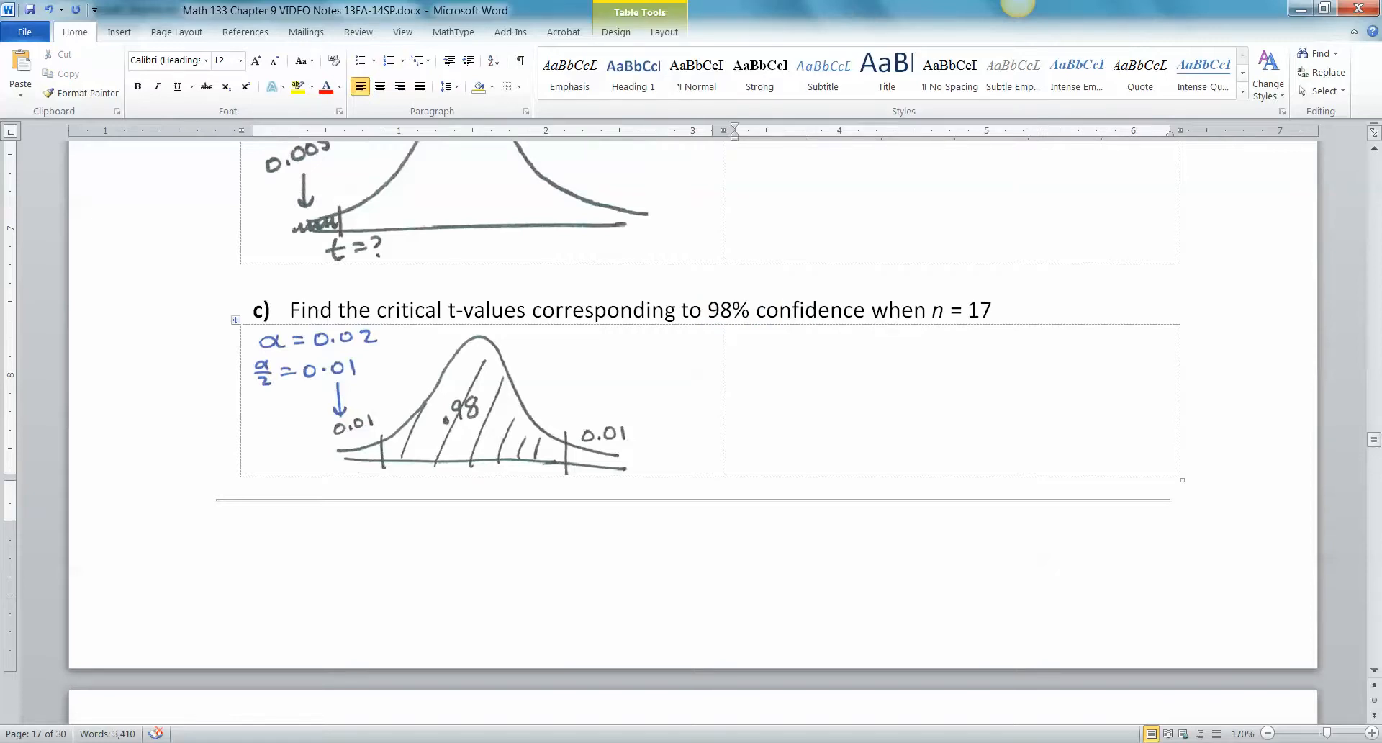
click(138, 85)
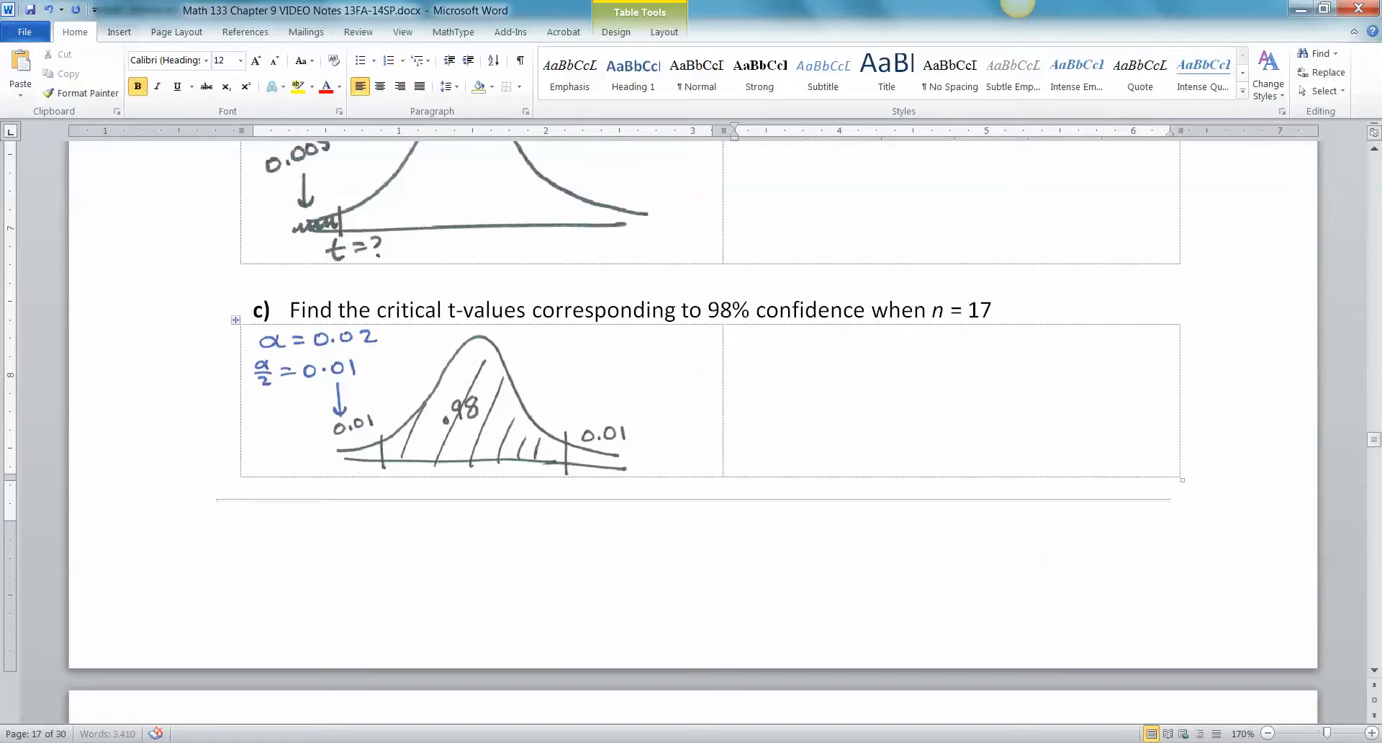
text(InvT)
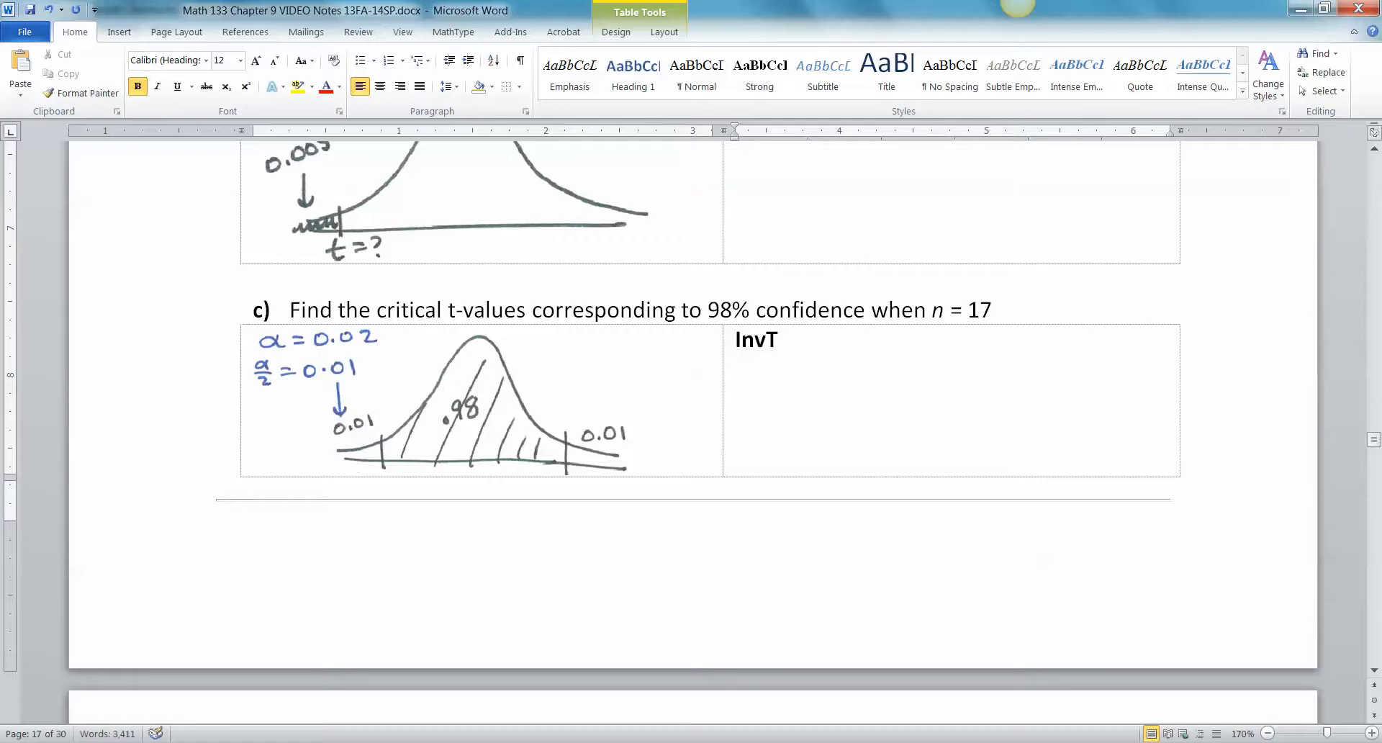
text((0.01)
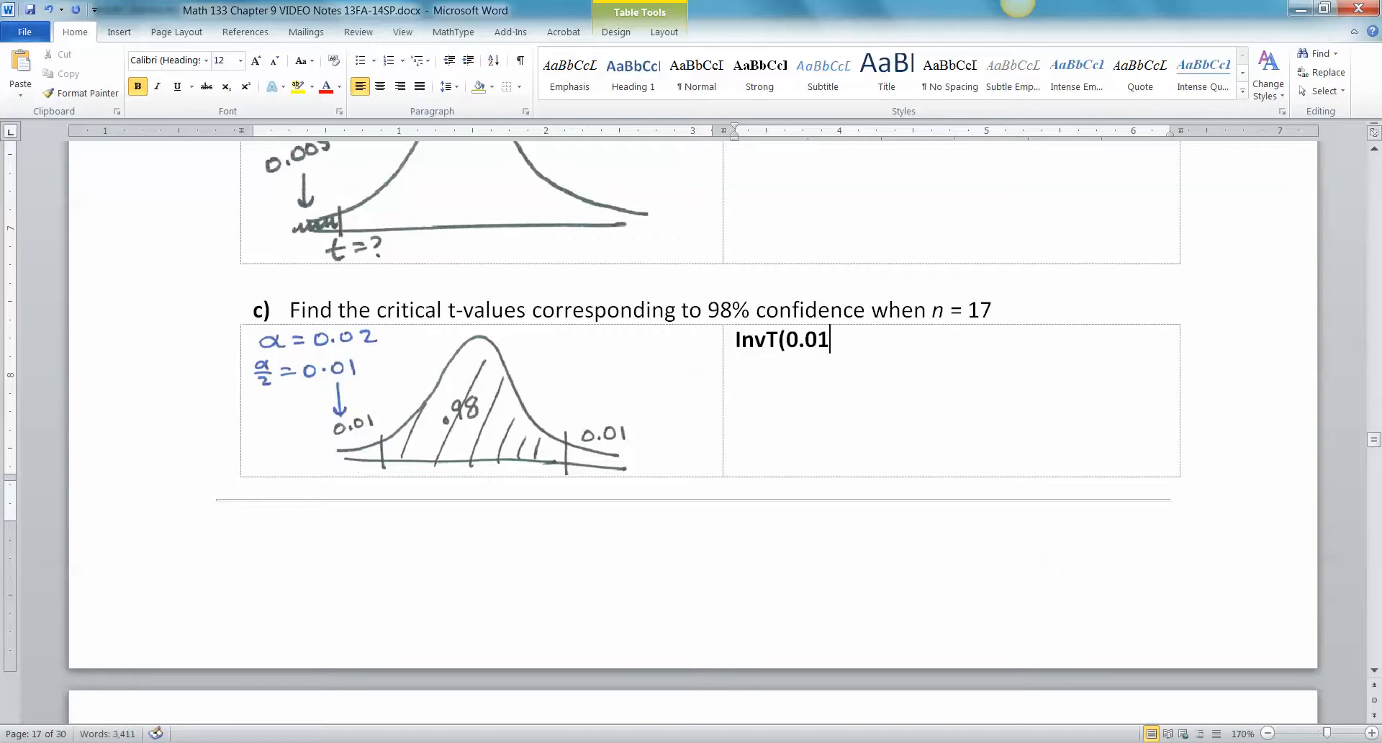
text(,)
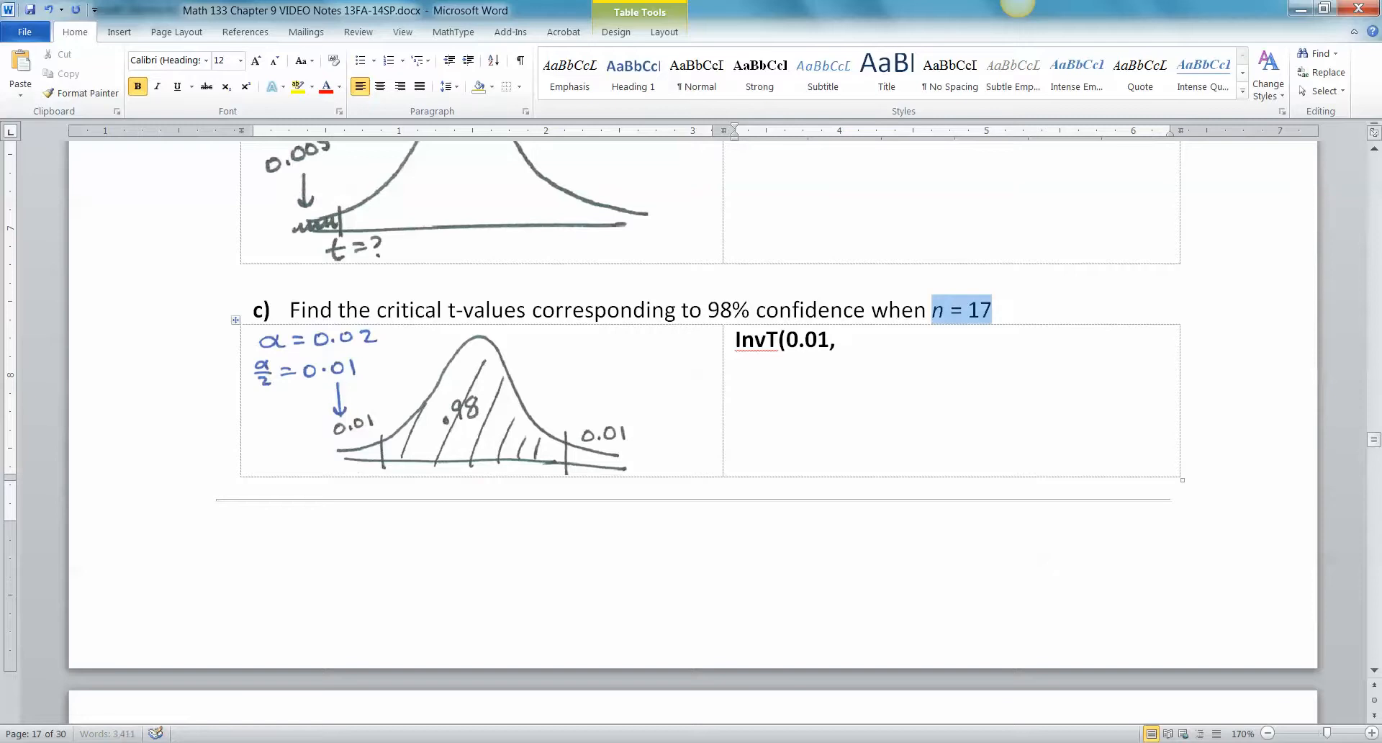
text(16)
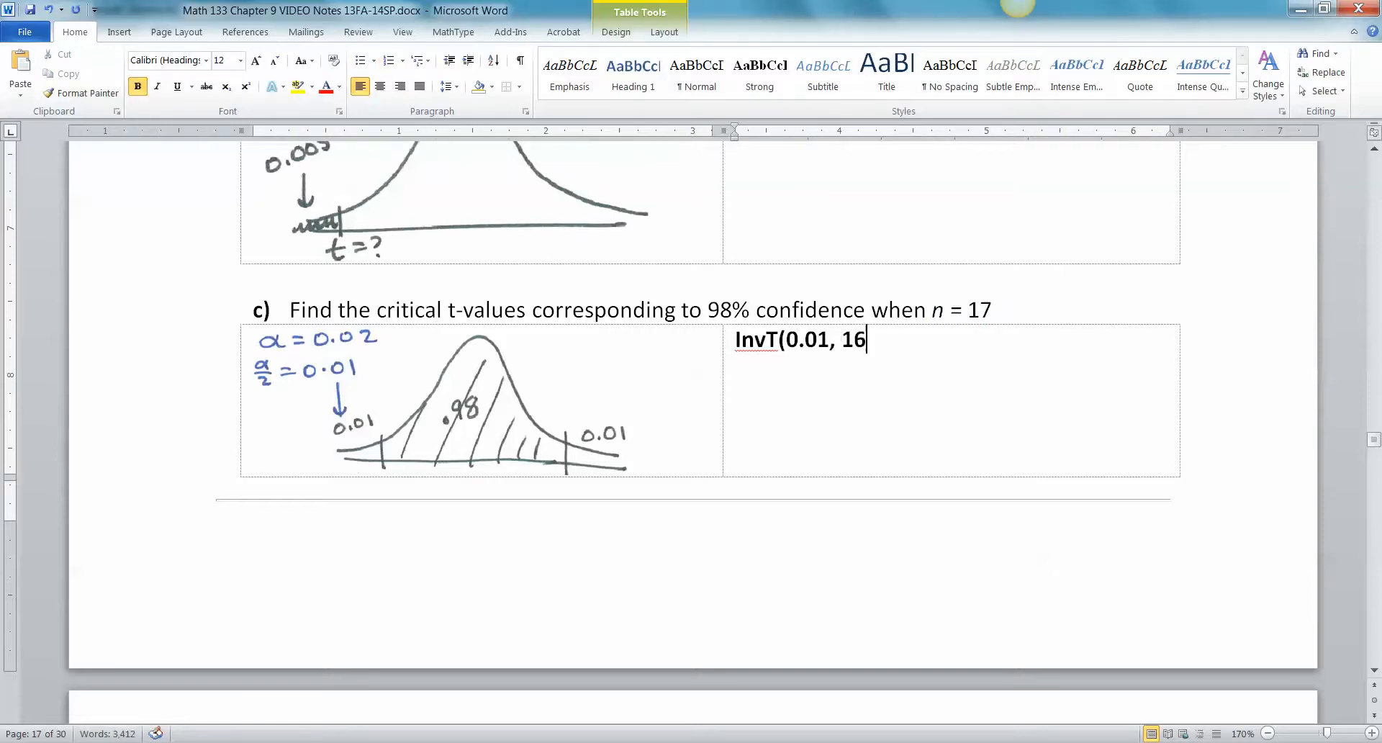
text())
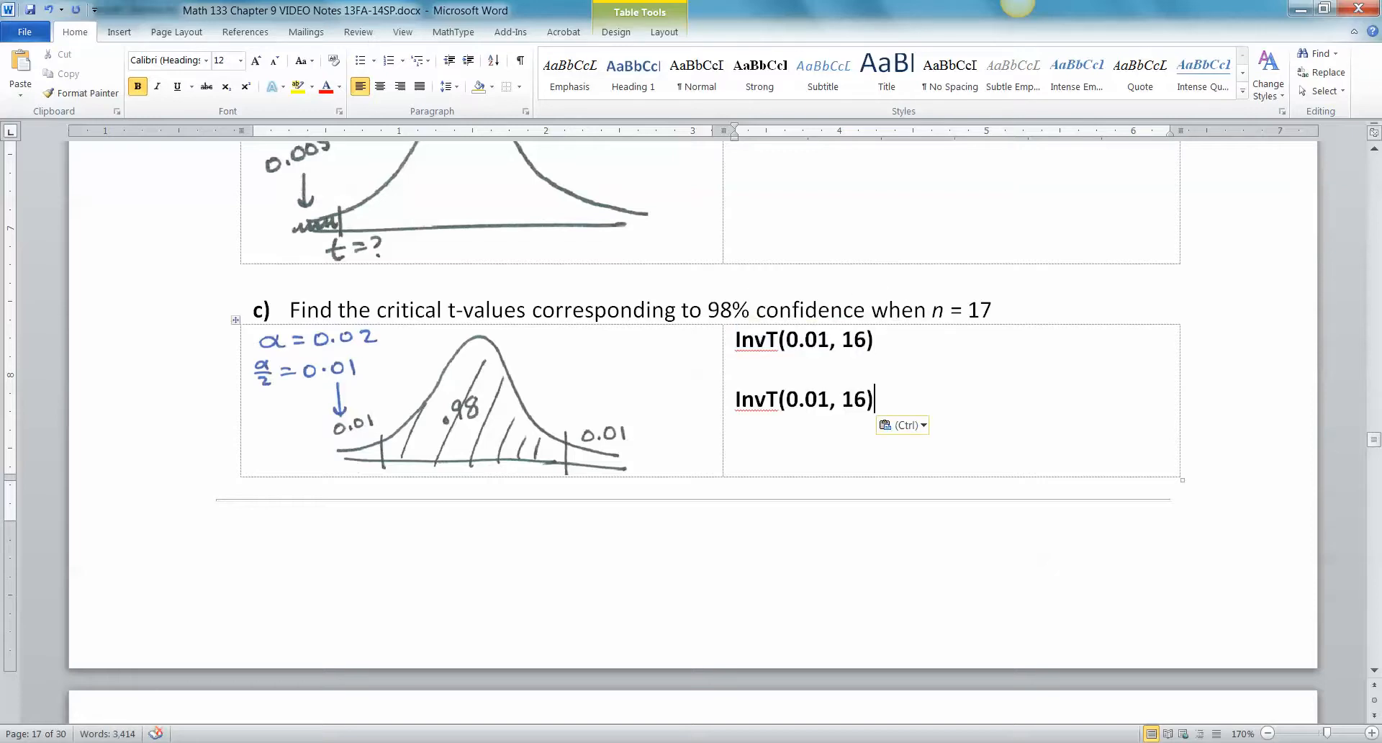
text(0.99)
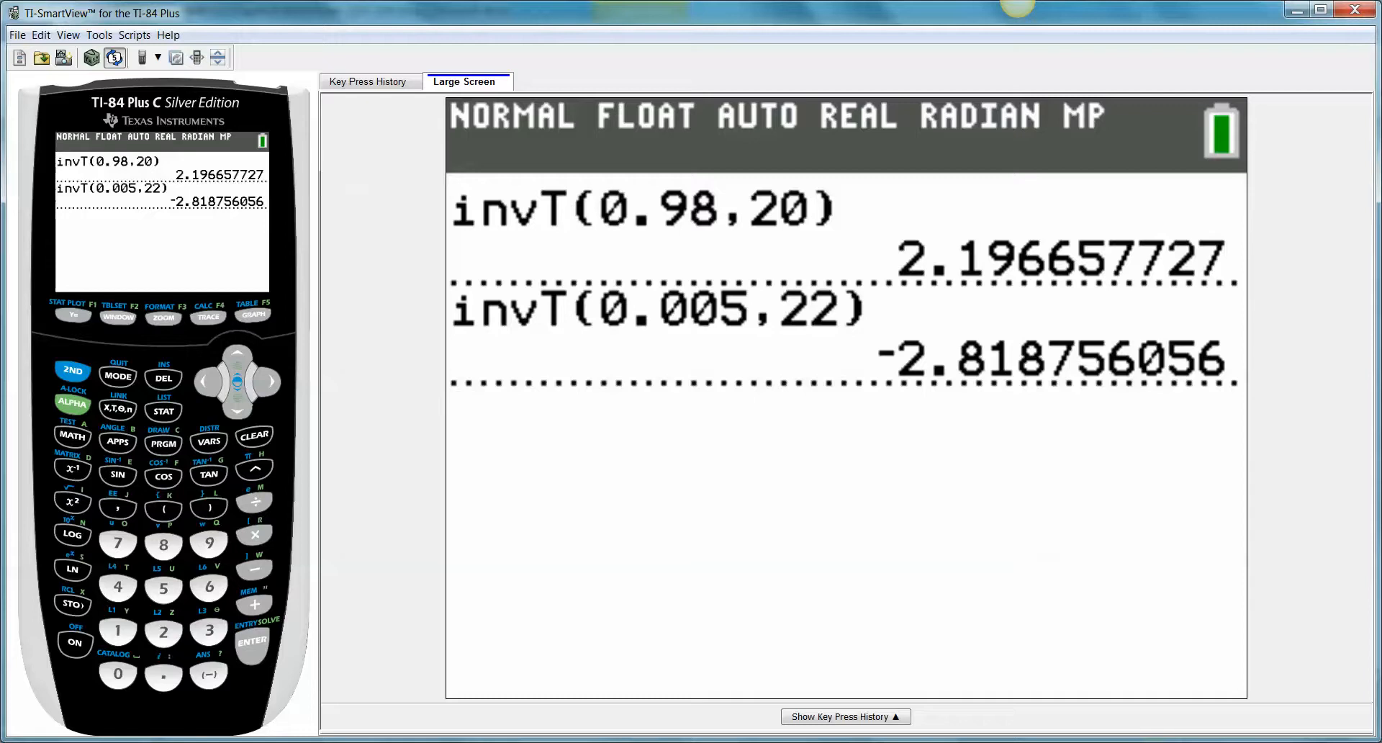
In TI-SmartView, enter invT with area 0.01 and 16 degrees of freedom for part c.
click(209, 442)
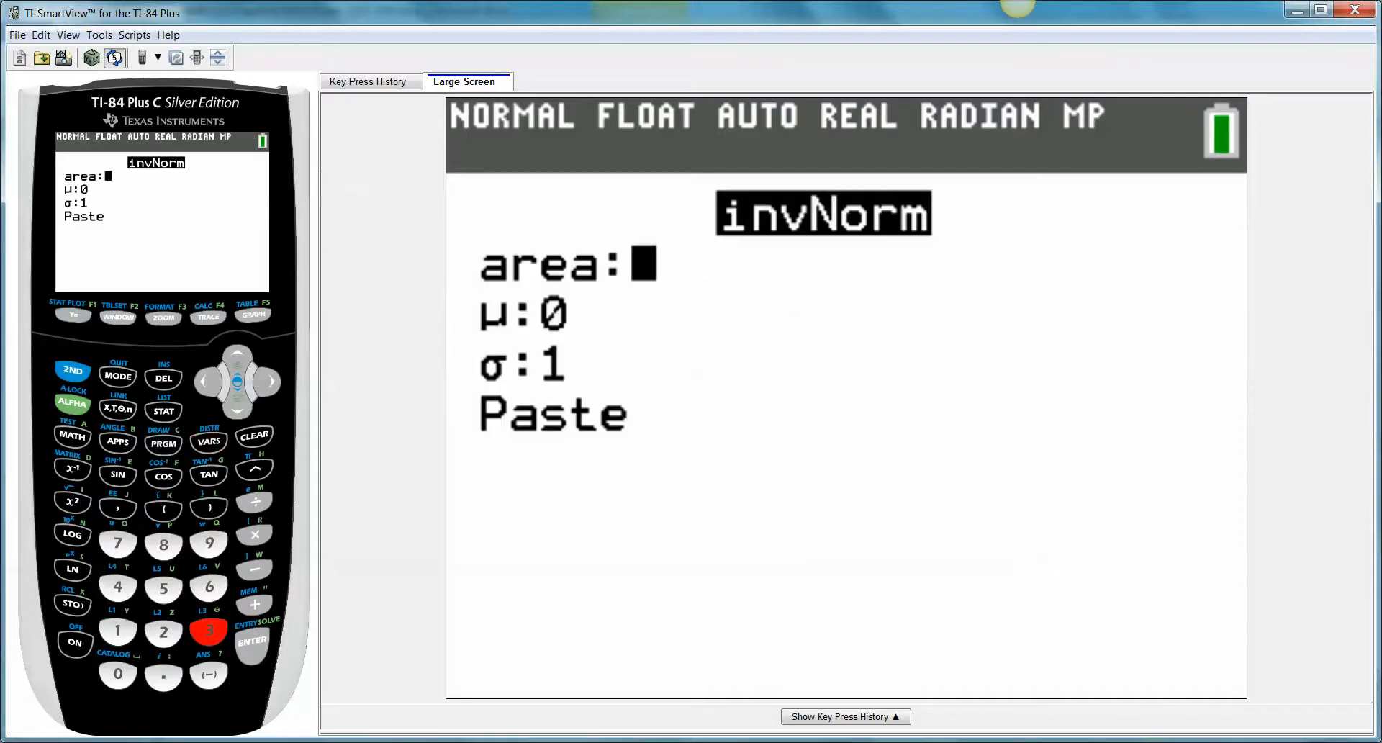
click(209, 631)
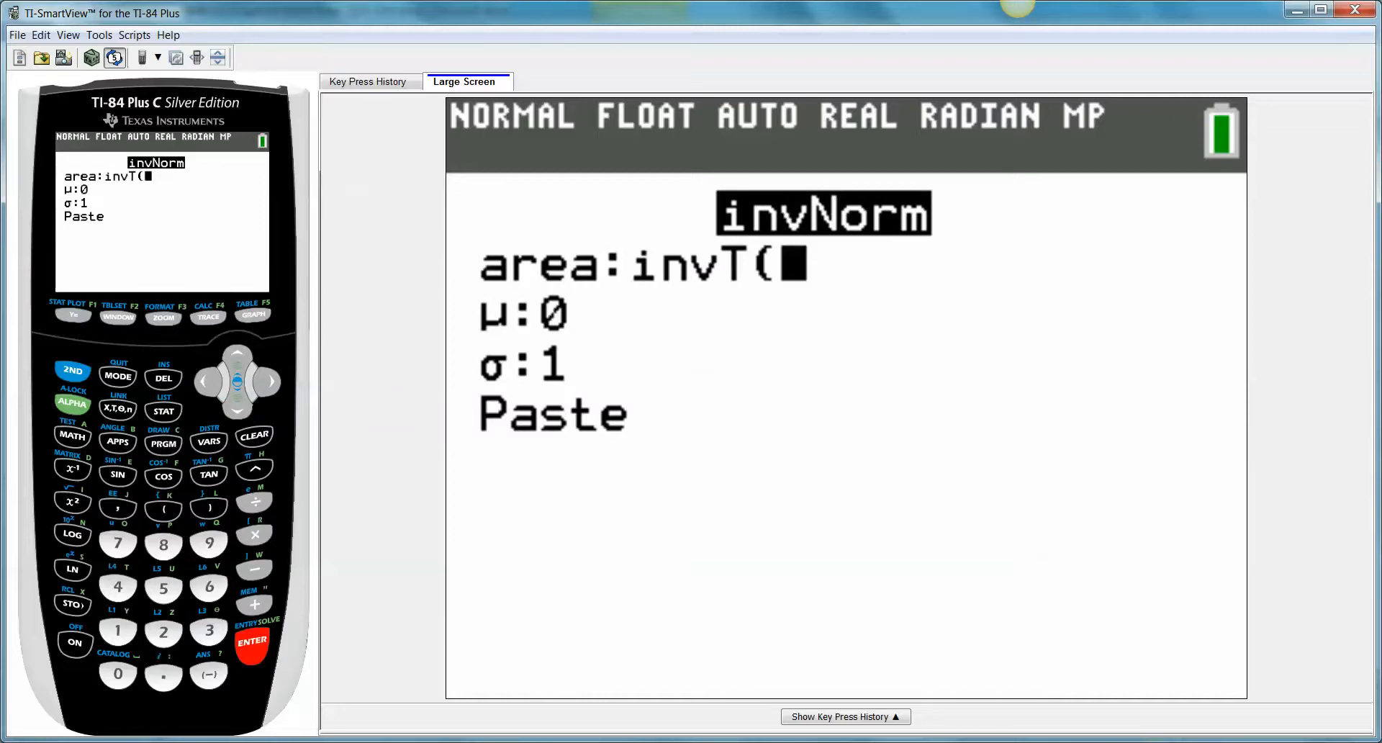
click(118, 377)
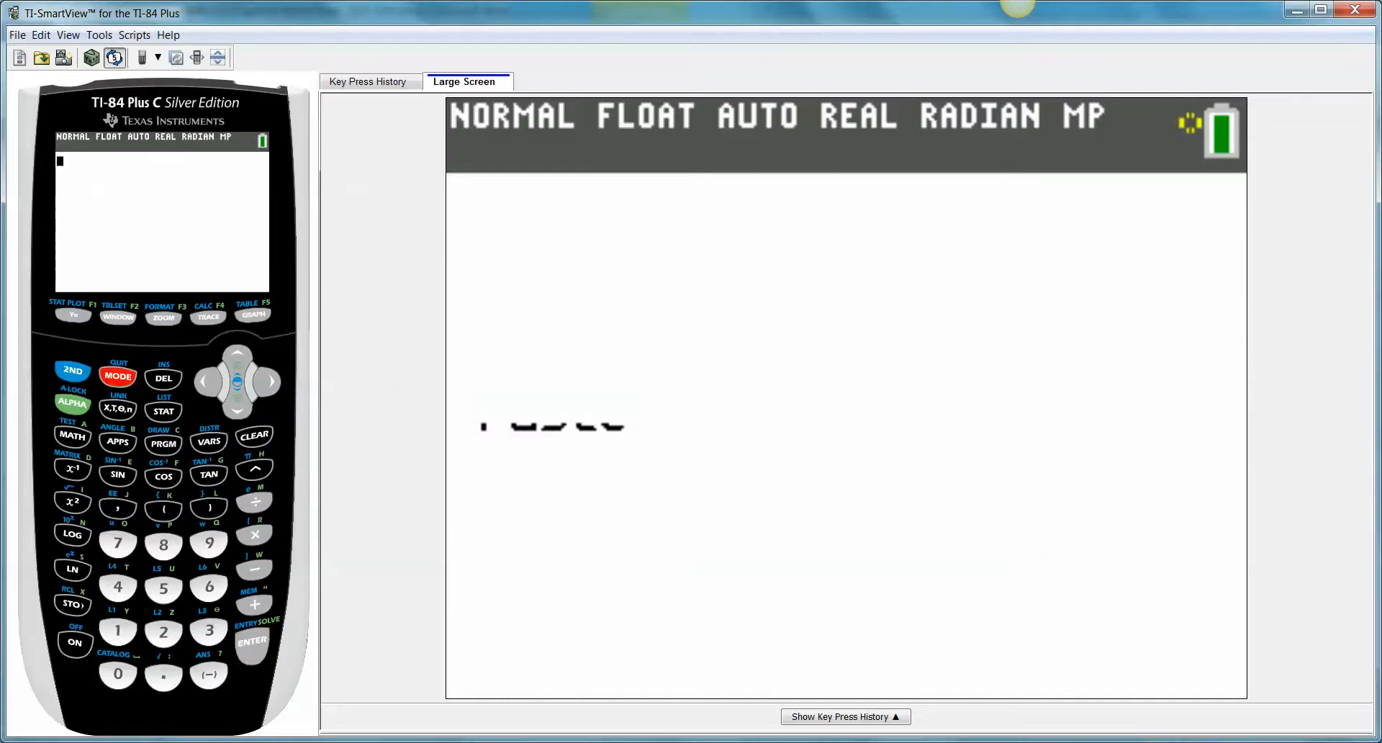
click(117, 377)
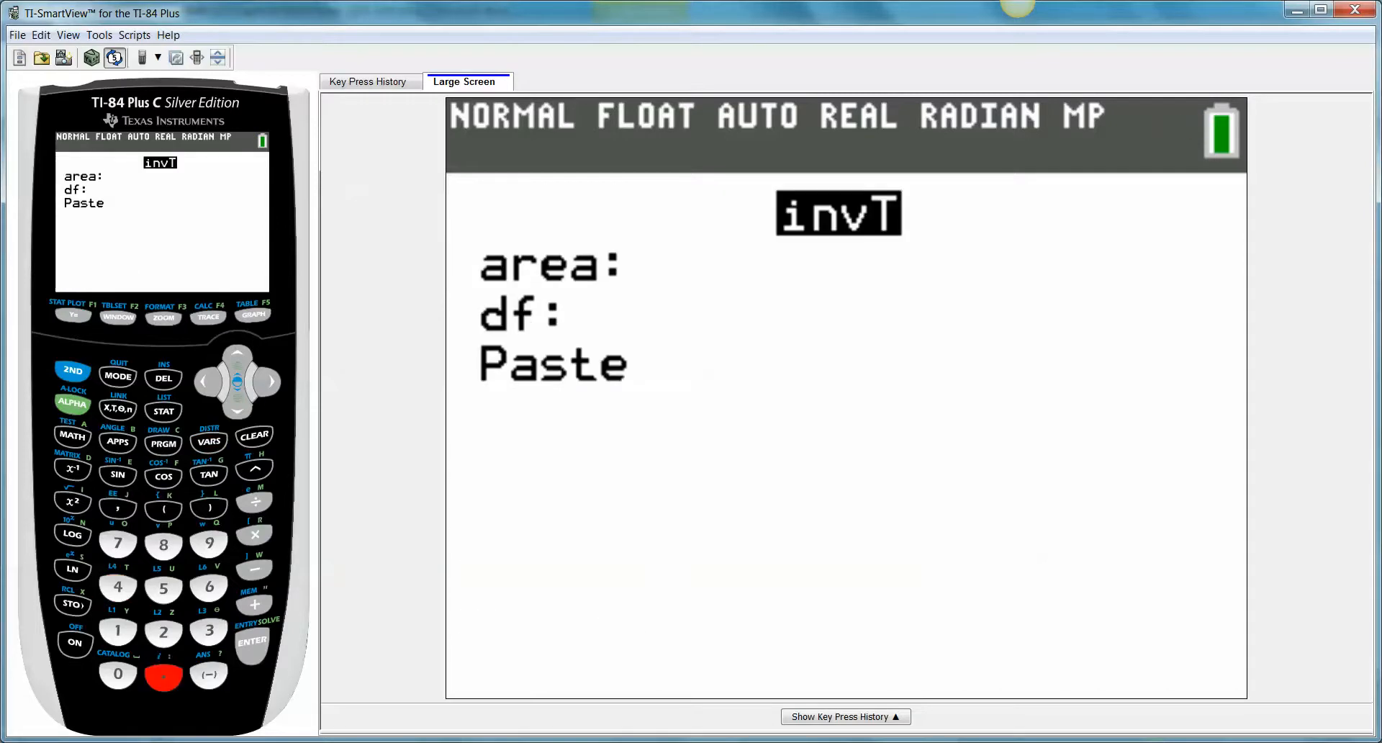
key(.)
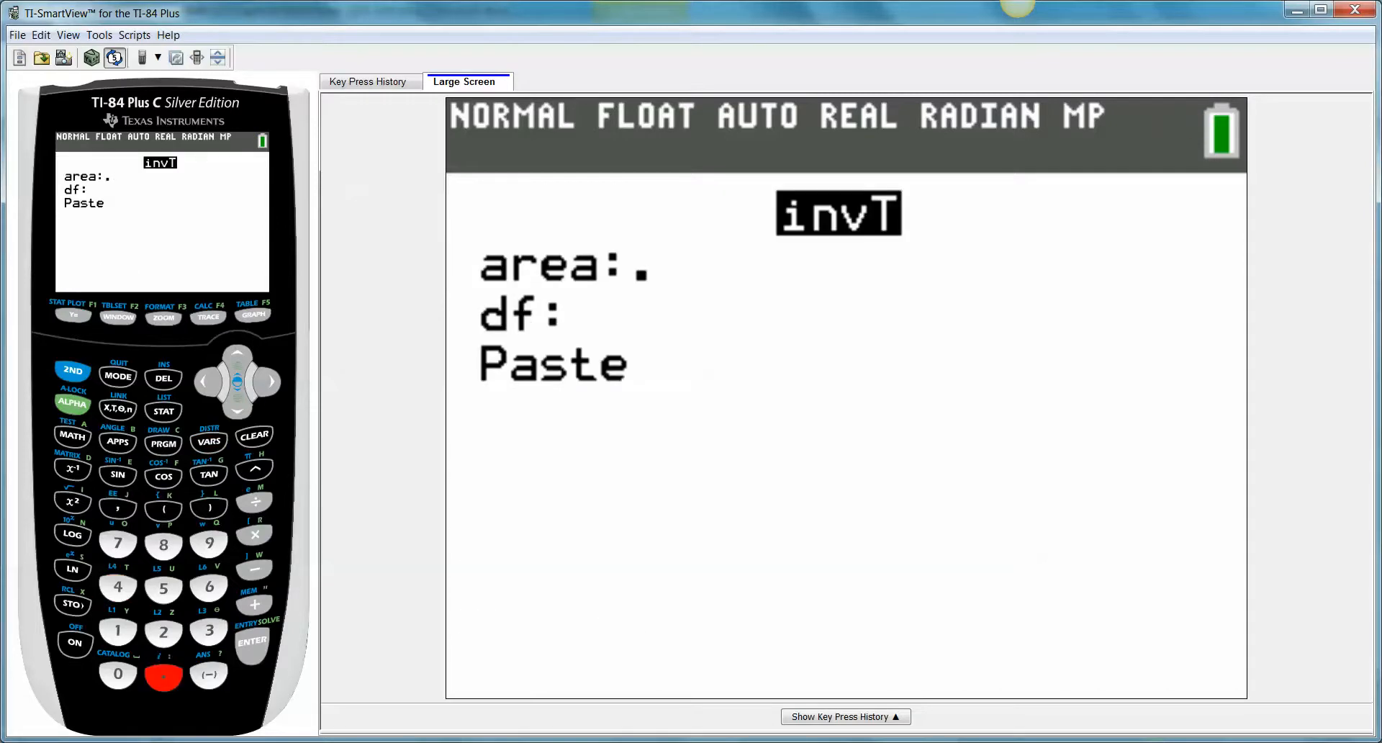
click(117, 630)
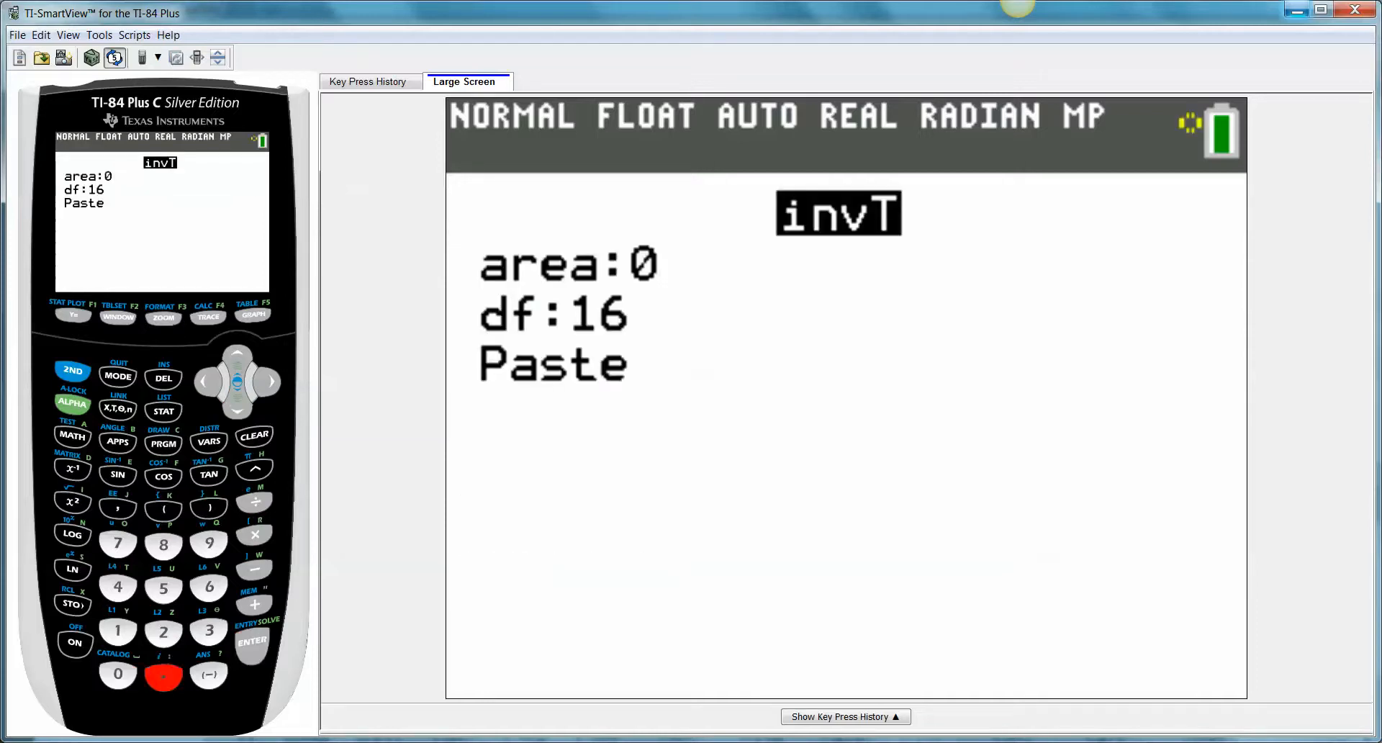
click(252, 641)
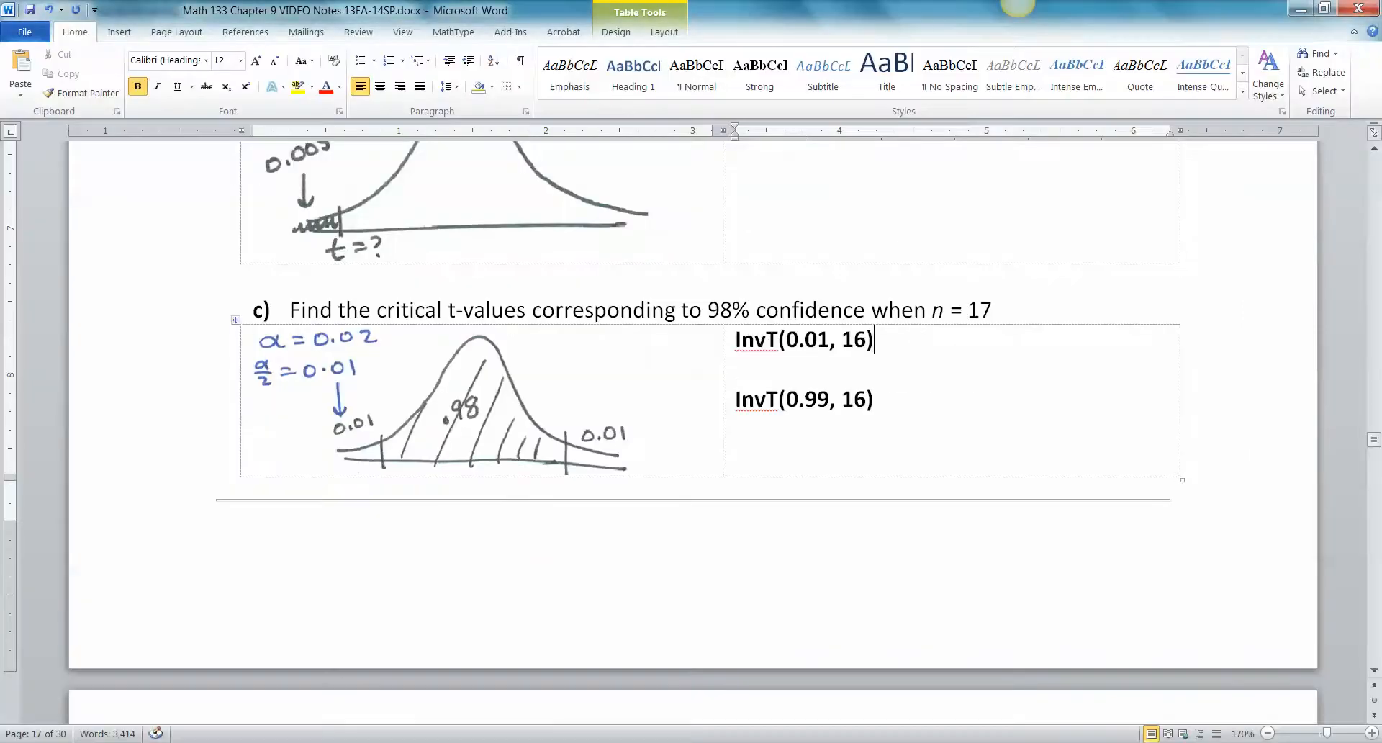
Append '= -2.583' and '= 2.583' to part c's two InvT(…, 16) lines in Word.
text(= -)
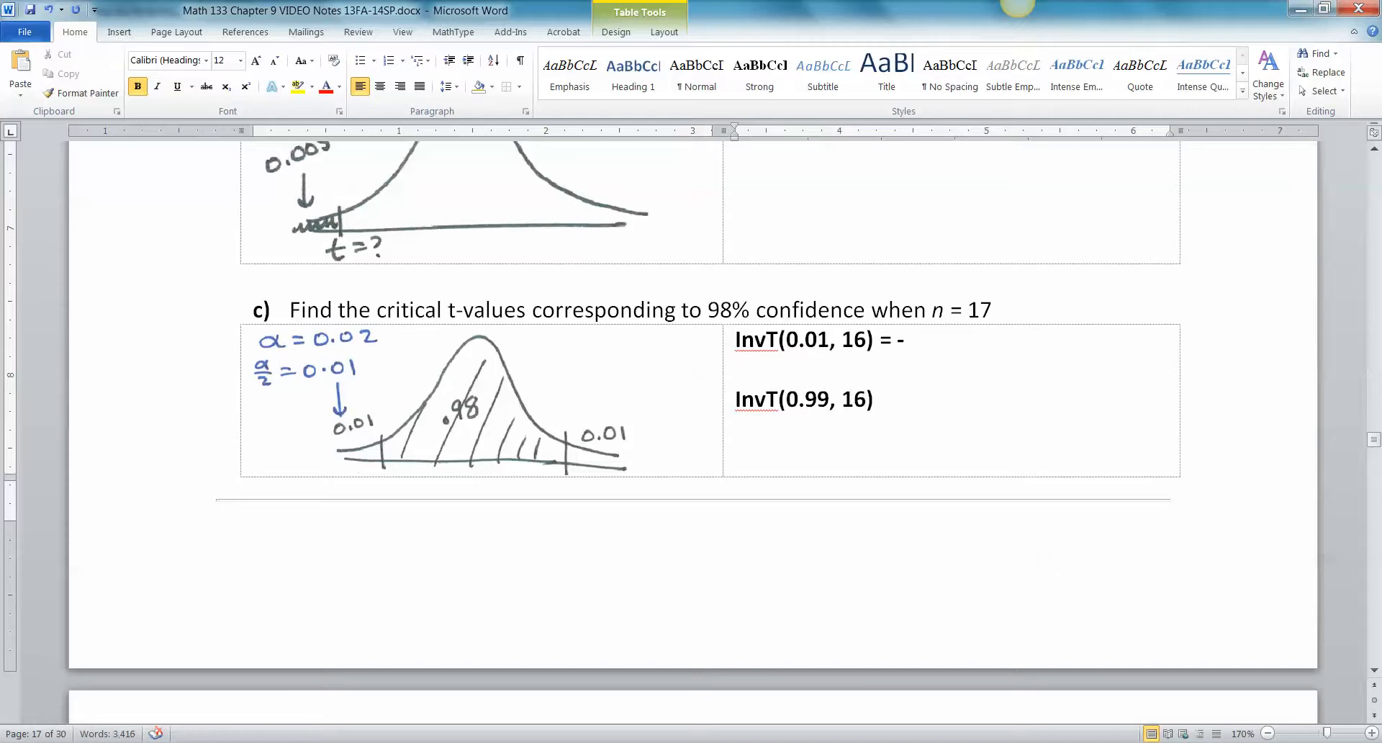
text(2.583)
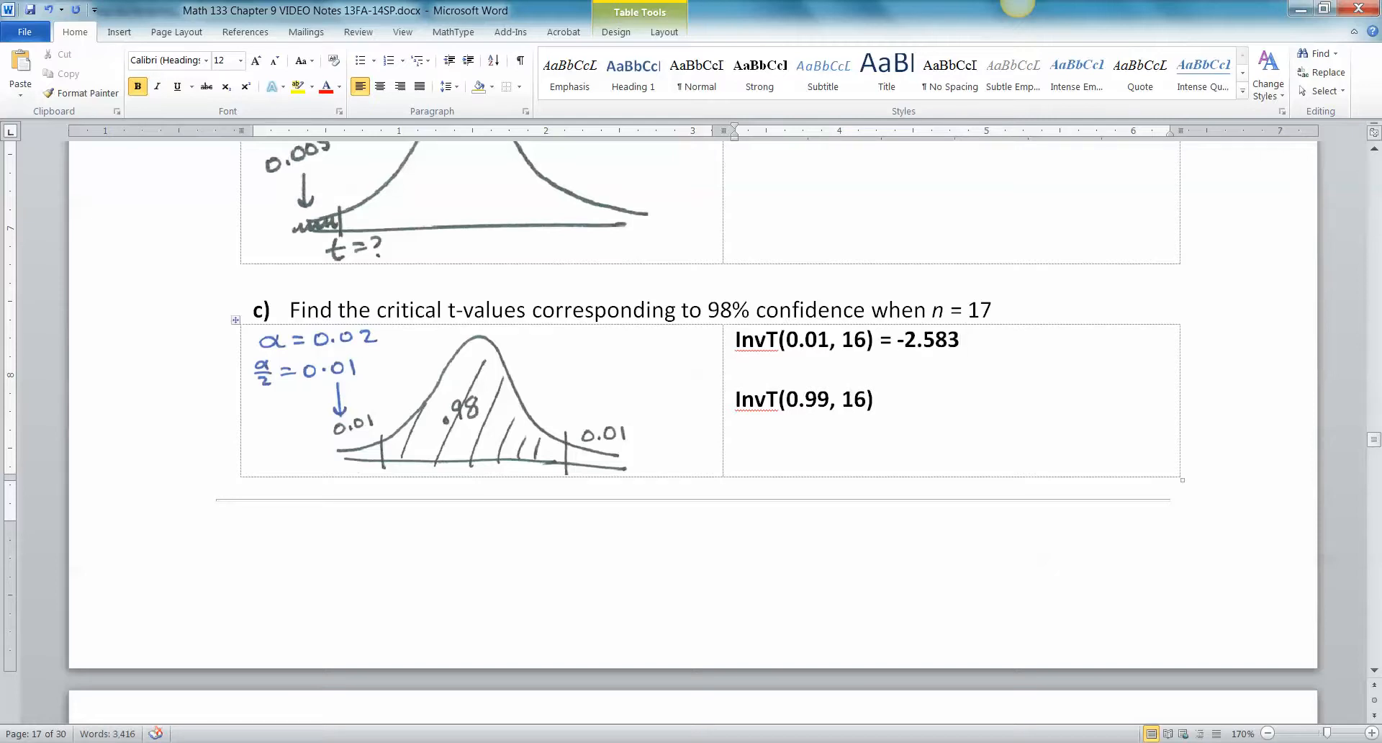
text(=)
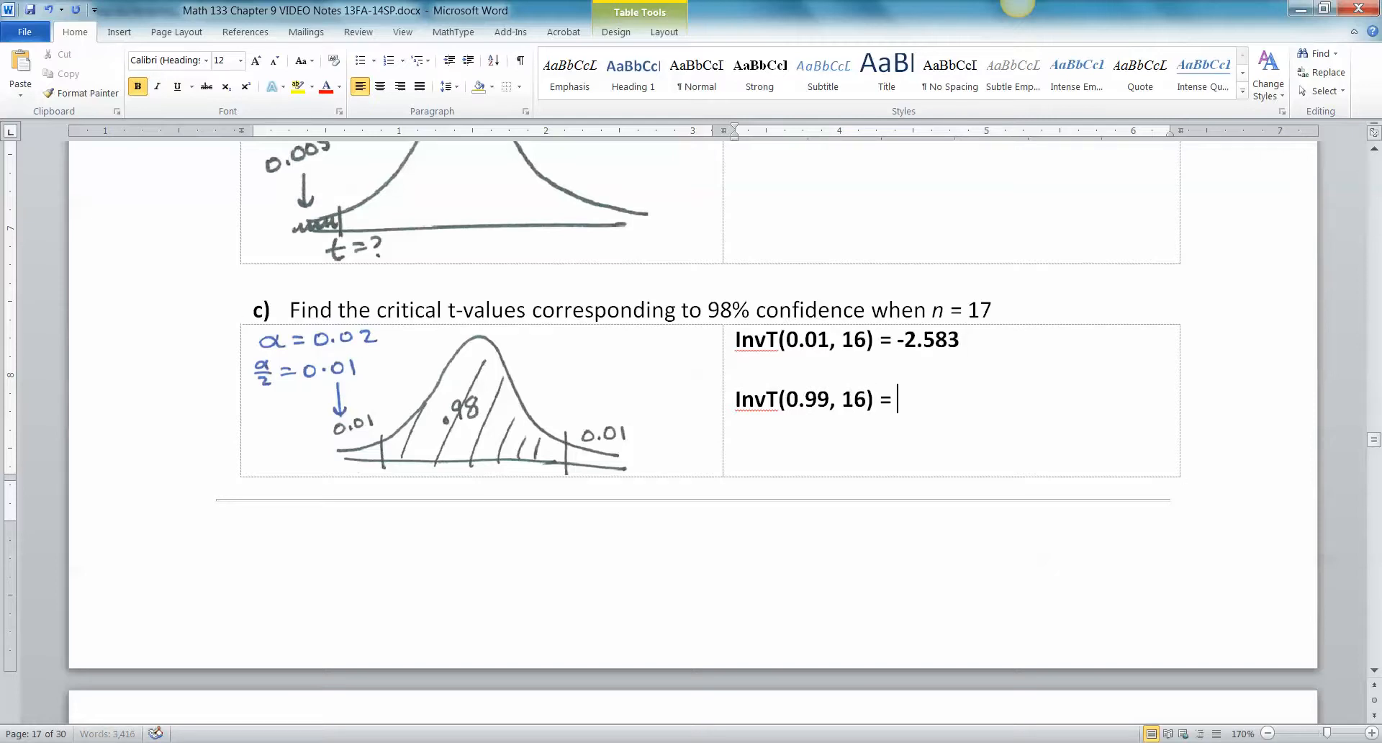
text(2.583)
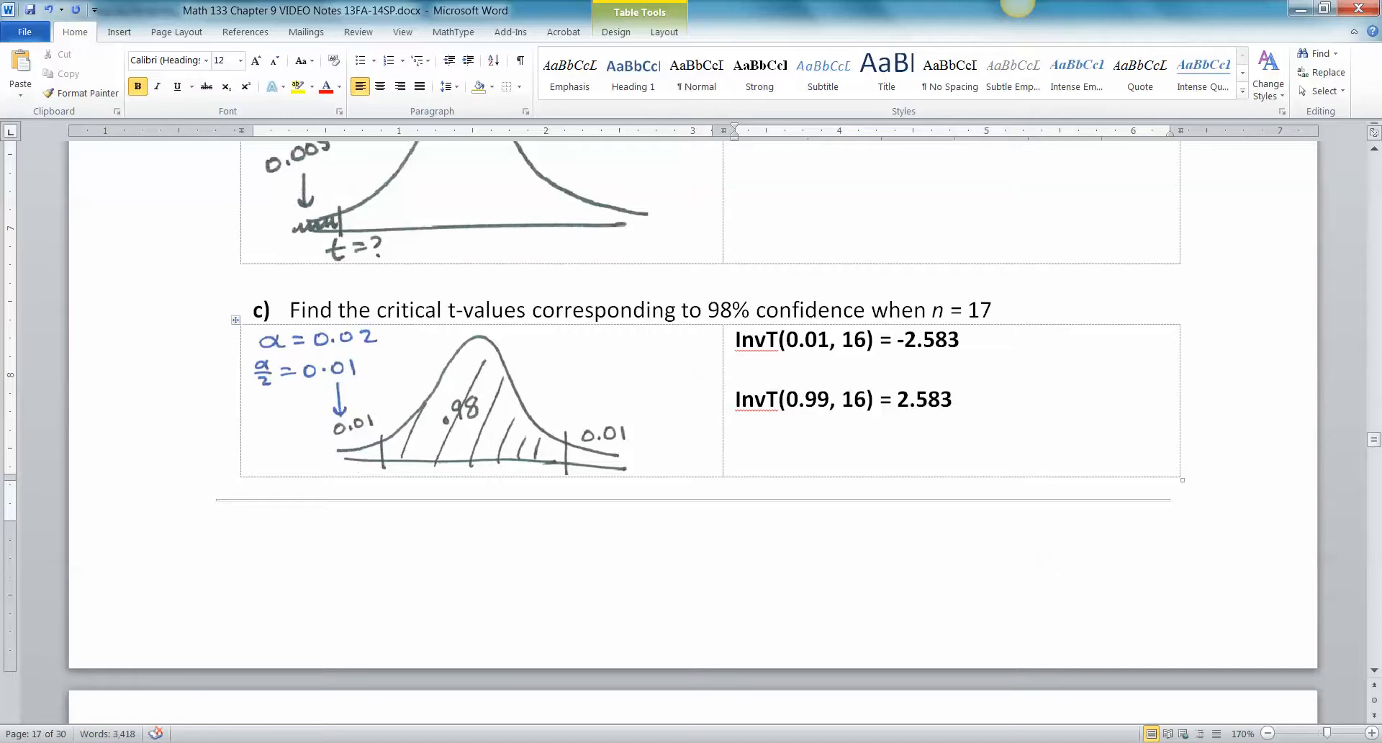
click(779, 399)
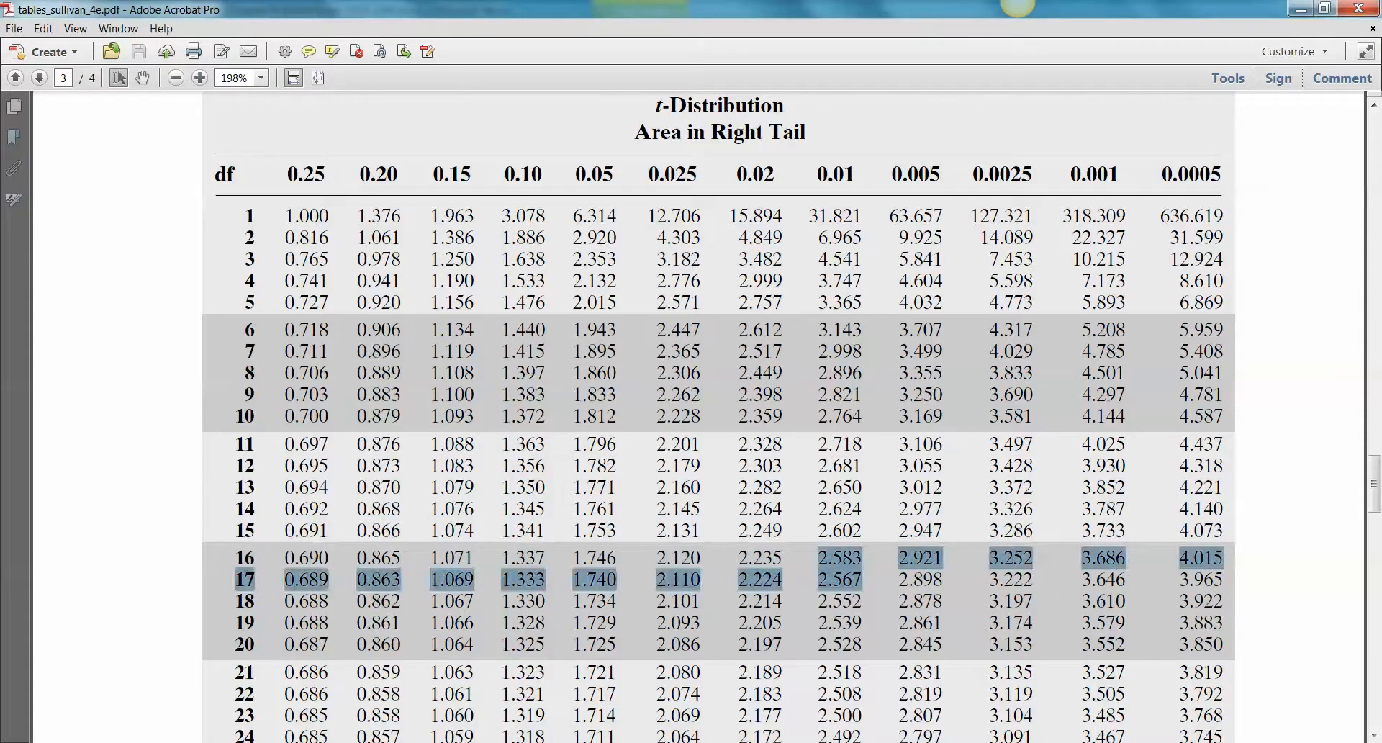
Return to the lecture notes and scroll down past part c's answers.
click(838, 558)
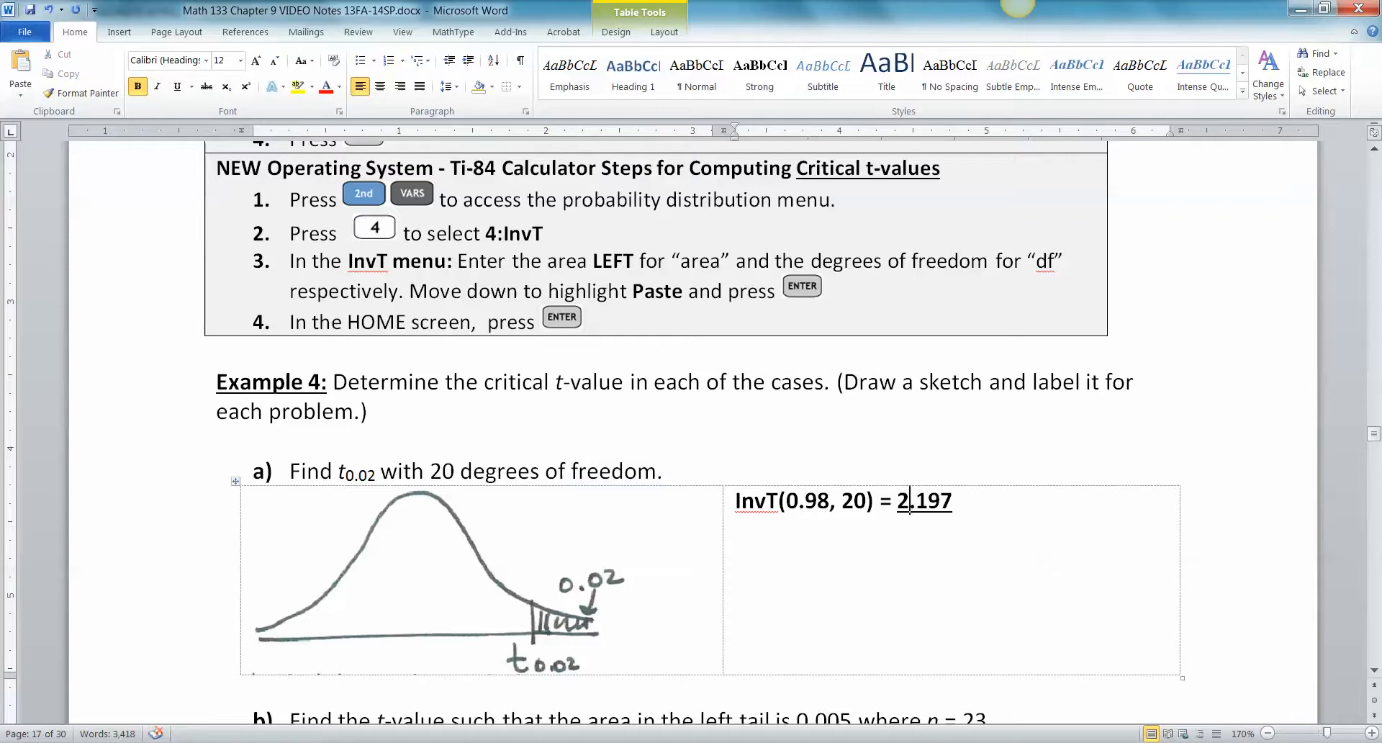
scroll(down, 3)
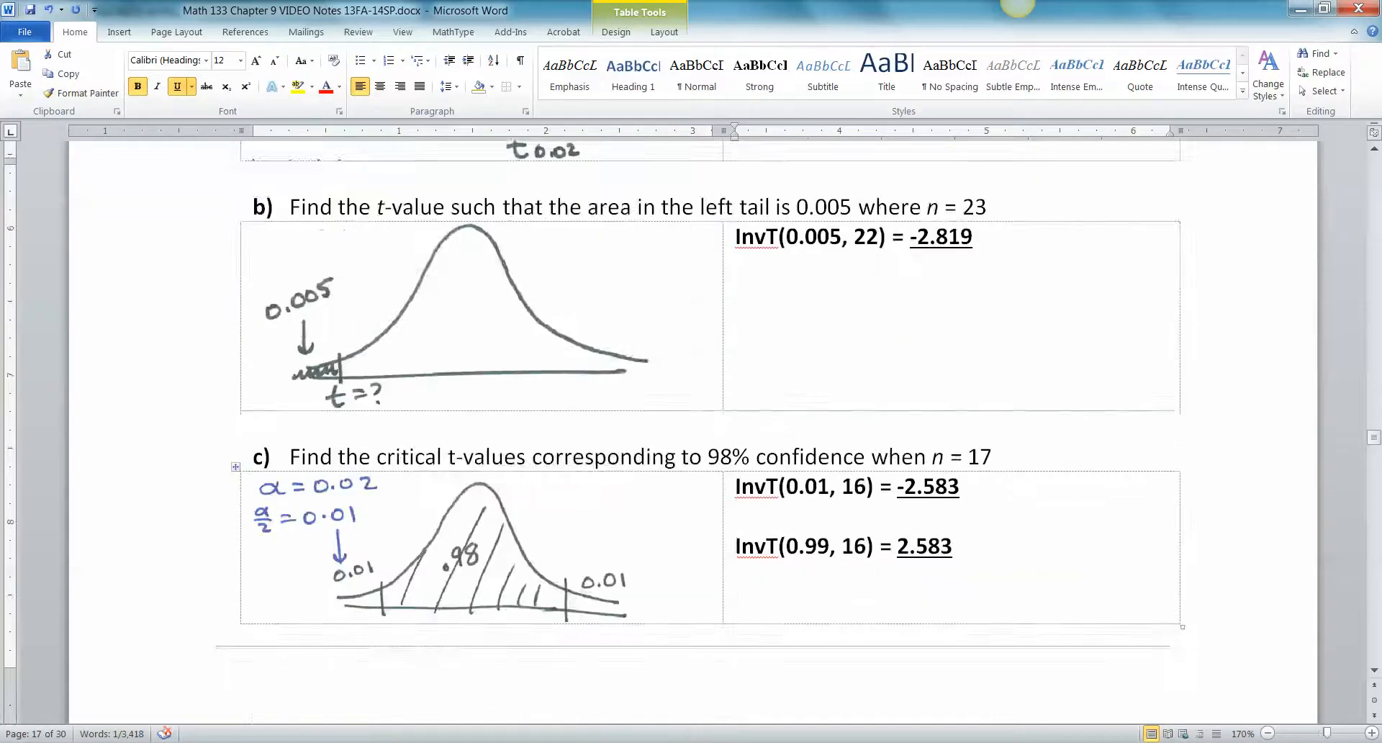